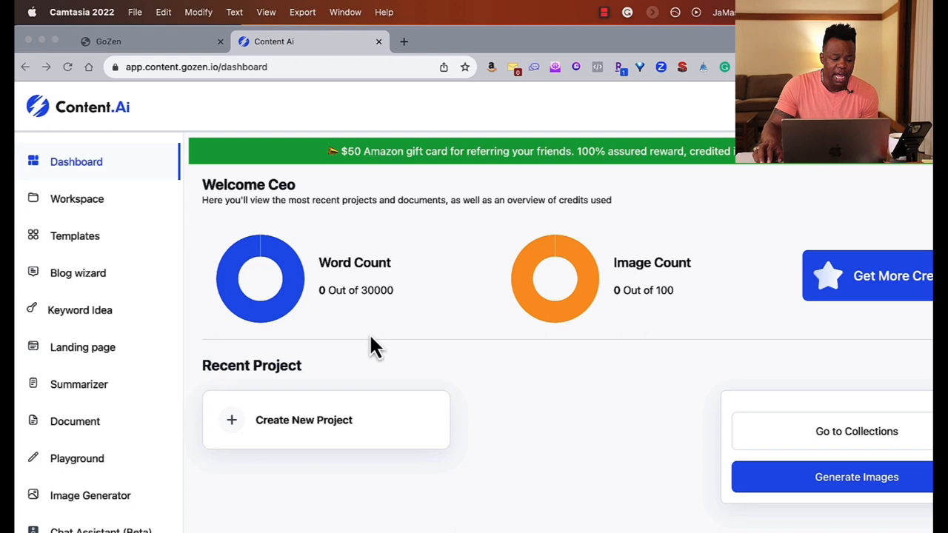
# Start creating a new workspace and click through the Workspaces intro tour to Done.
pyautogui.click(77, 199)
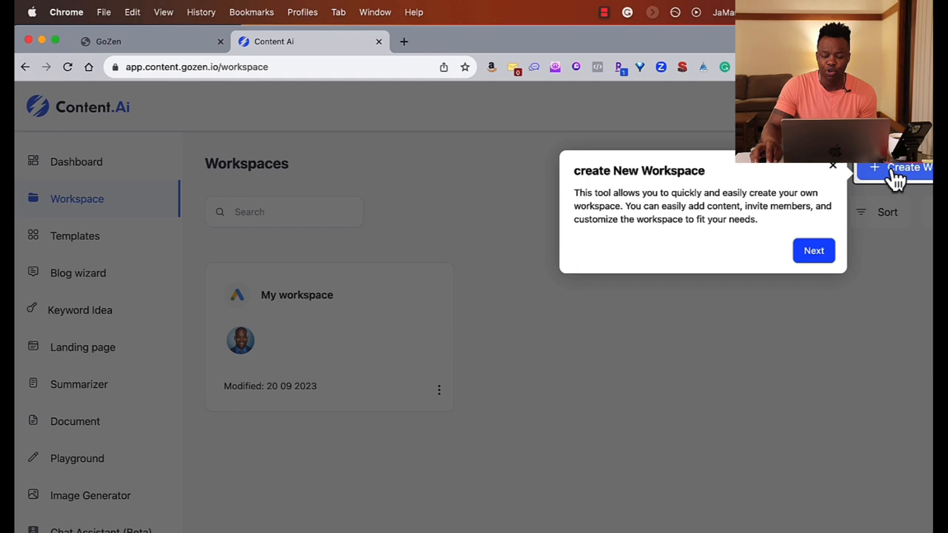
pyautogui.click(813, 251)
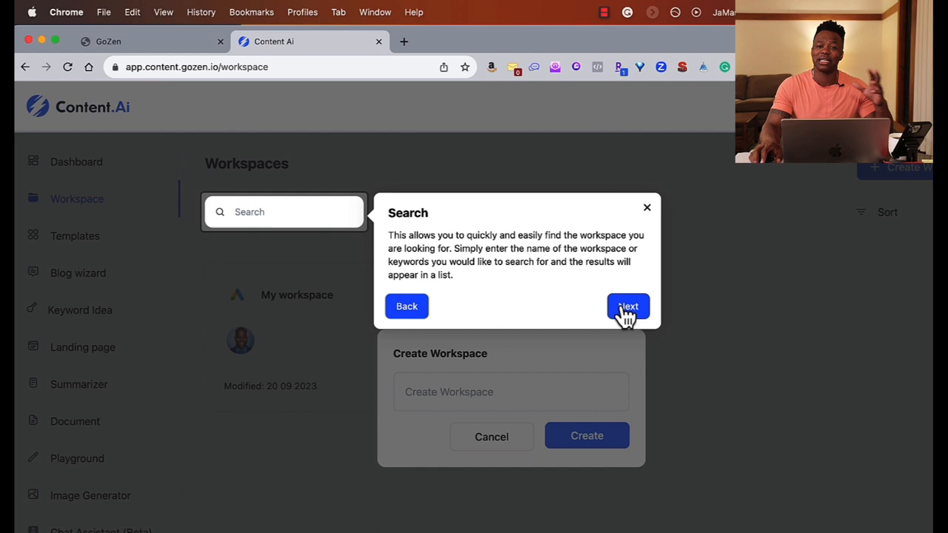
pyautogui.click(628, 305)
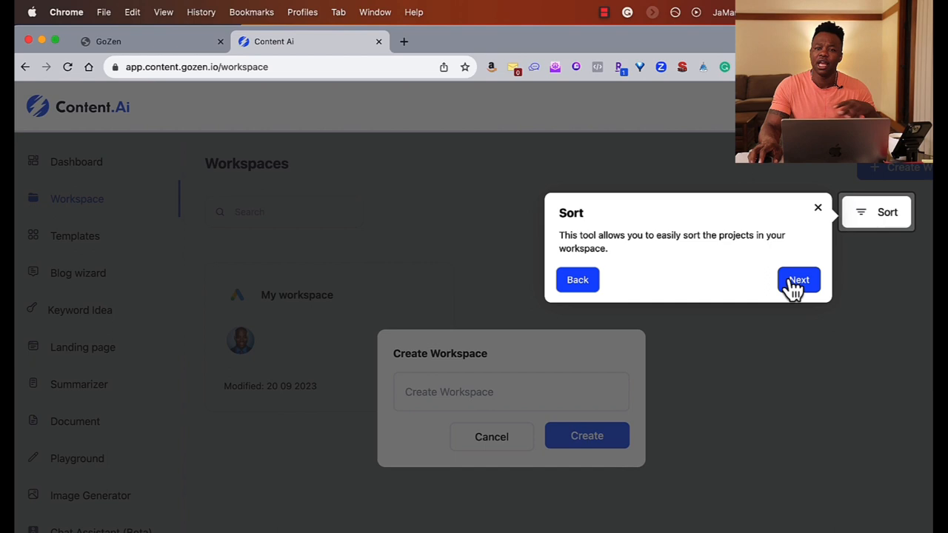
pyautogui.click(798, 278)
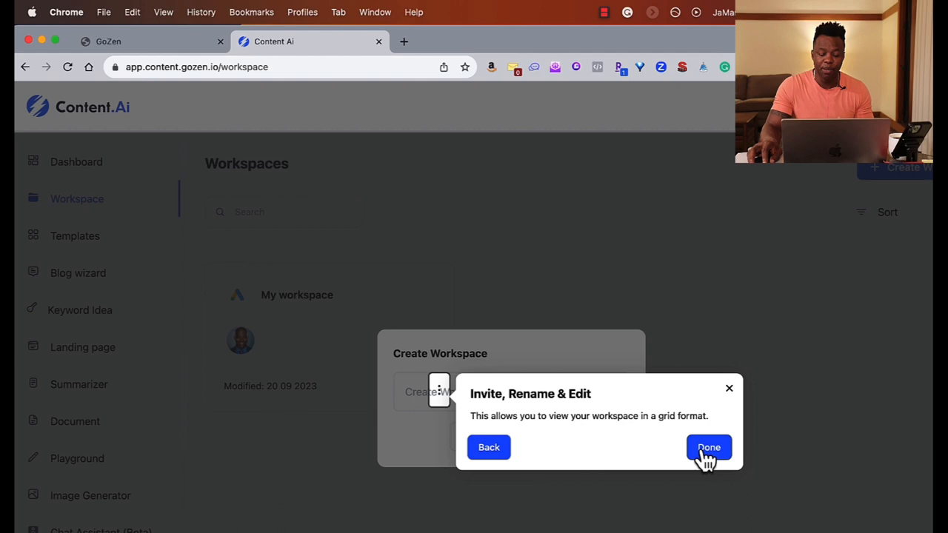
pyautogui.click(708, 447)
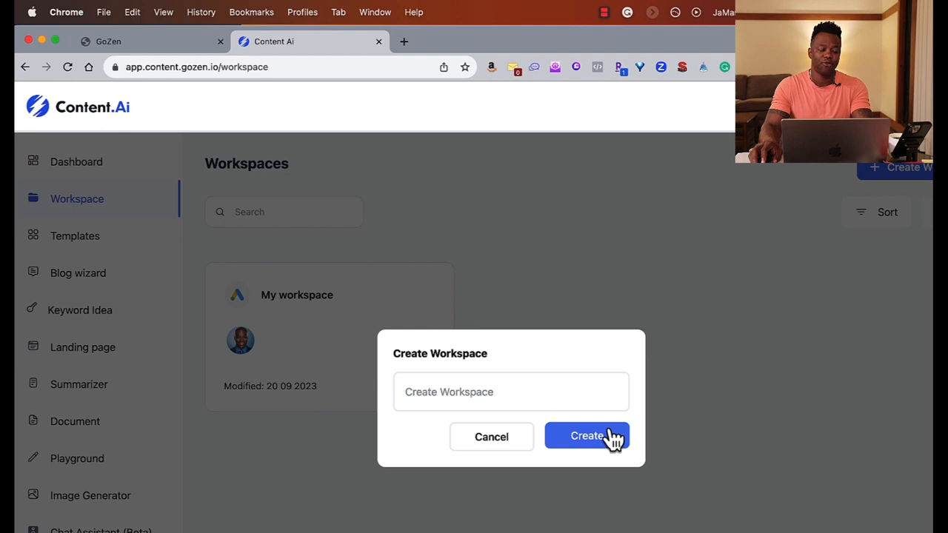
# Name the new workspace 'Cold Email Outreach' and create it.
pyautogui.click(511, 391)
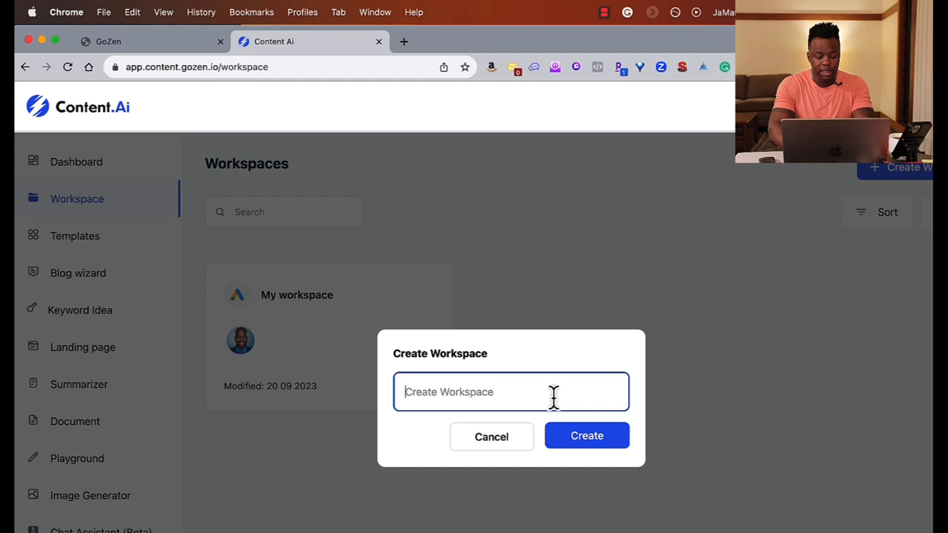
pyautogui.write('Cold Email Outreach')
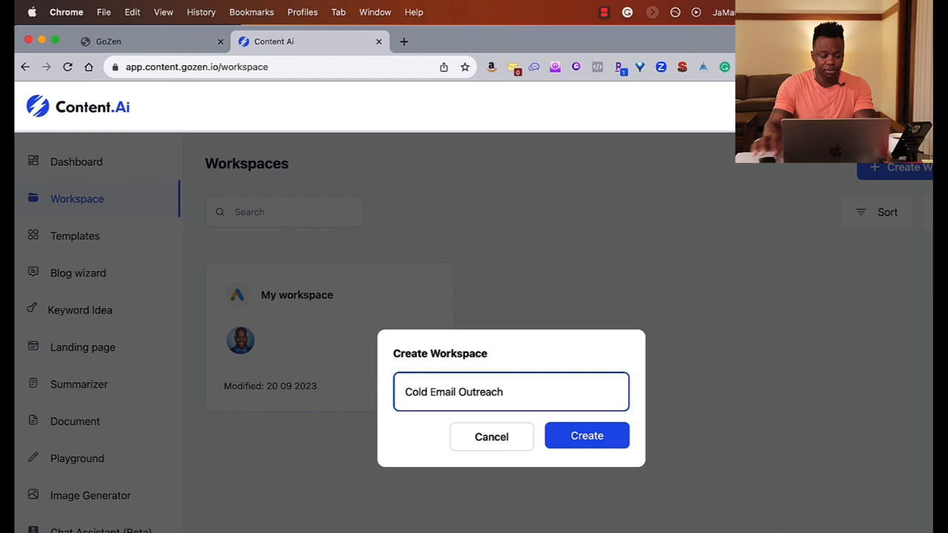
pyautogui.click(586, 435)
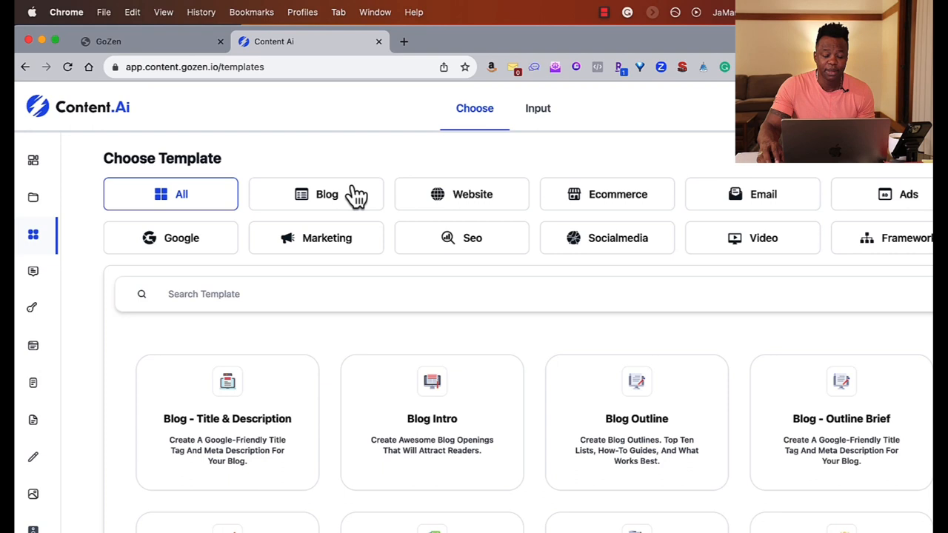
pyautogui.moveTo(738, 215)
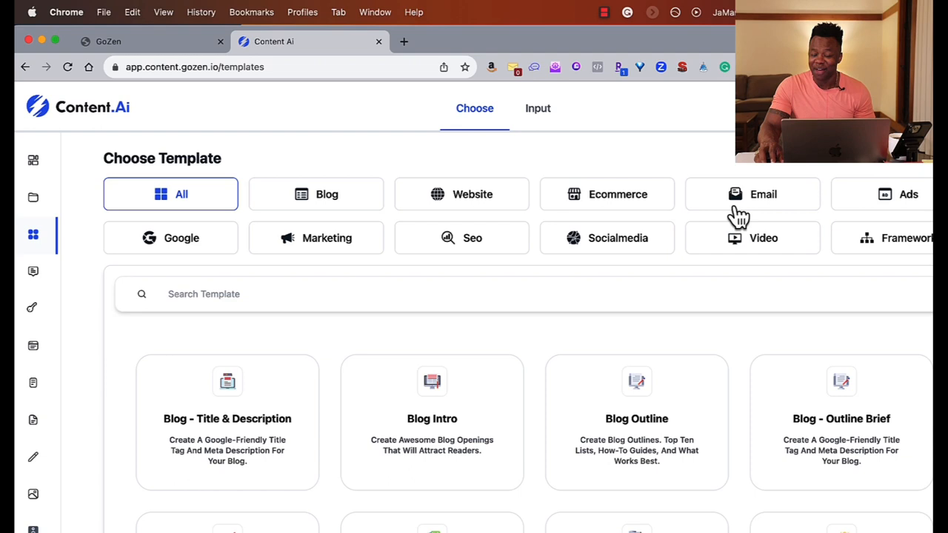
pyautogui.moveTo(645, 270)
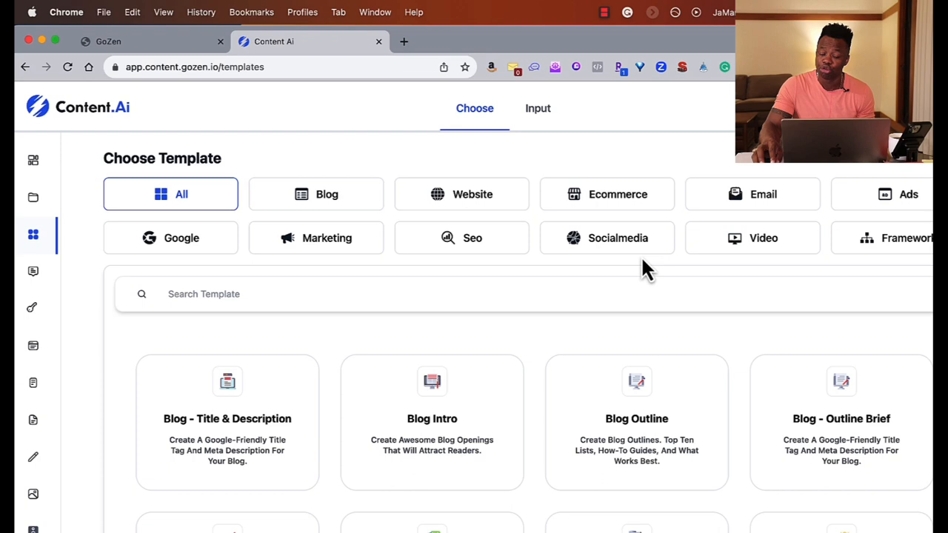
# Filter the template catalogue to the Email category and look through the email templates.
pyautogui.click(753, 194)
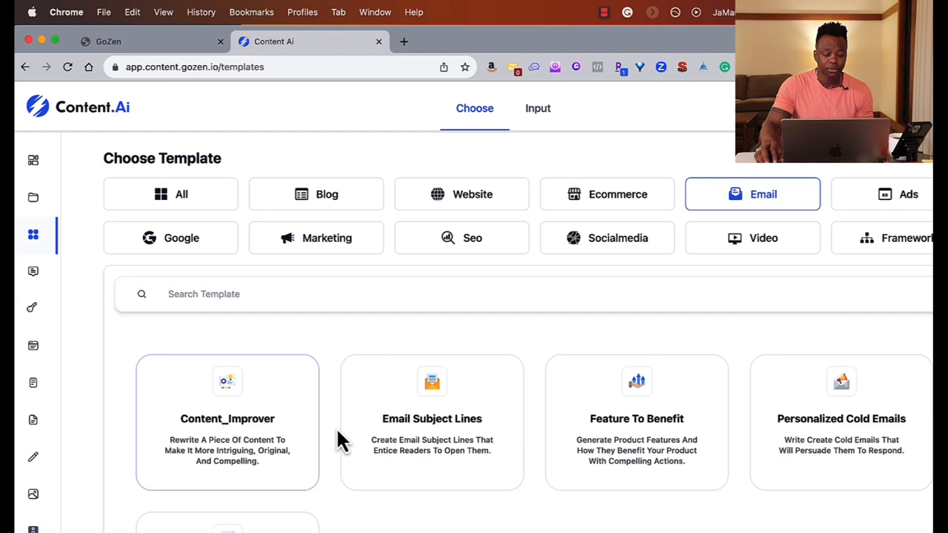
pyautogui.scroll(-3)
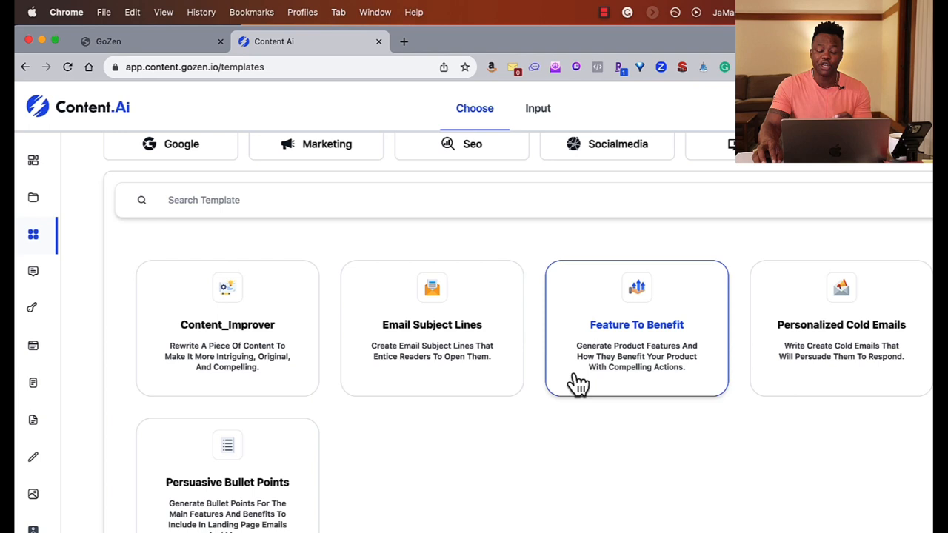
pyautogui.moveTo(841, 329)
pyautogui.write('n')
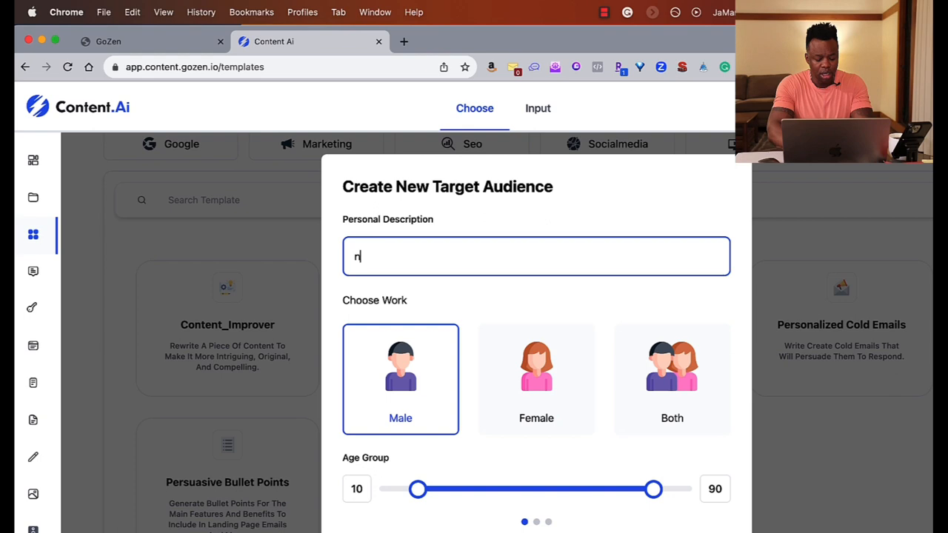
# Describe the audience as newbie online marketers, both genders, aged 21 to 63.
pyautogui.write('ewbie online markter')
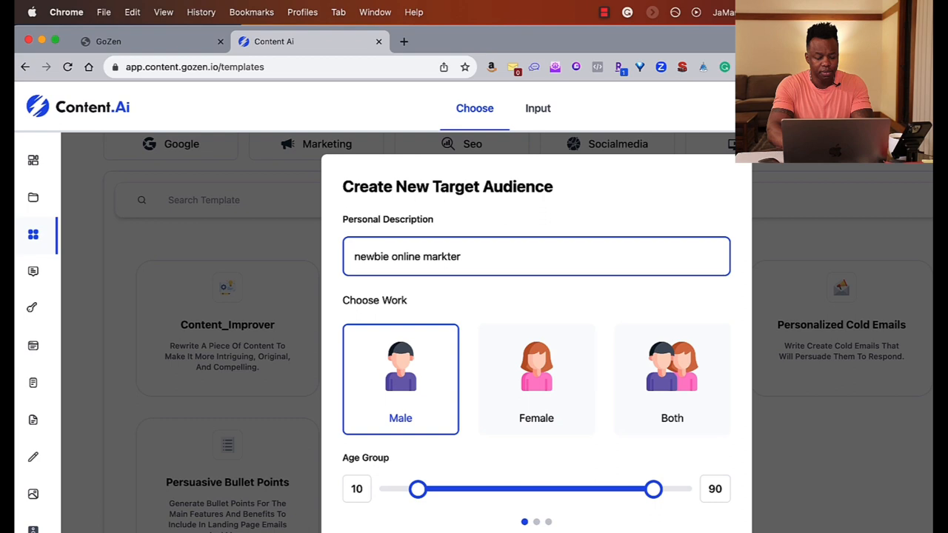
pyautogui.click(672, 379)
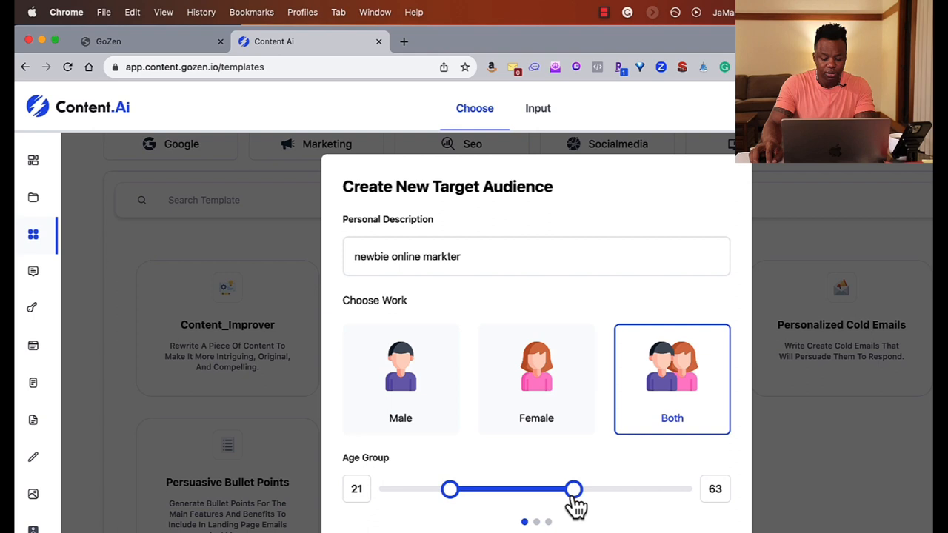
pyautogui.moveTo(574, 489); pyautogui.dragTo(564, 489)
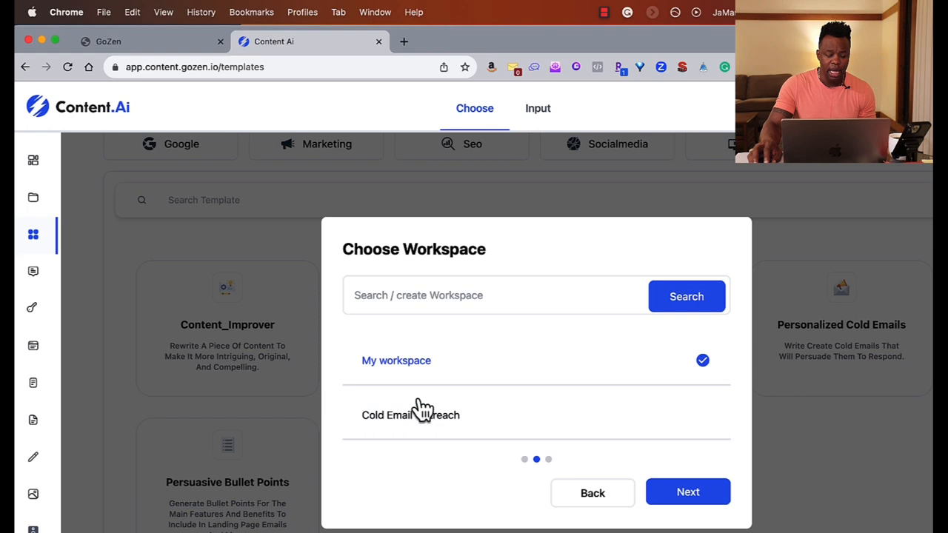
# Place the Personalized Cold Emails project in the Cold Email Outreach workspace and create it.
pyautogui.click(687, 492)
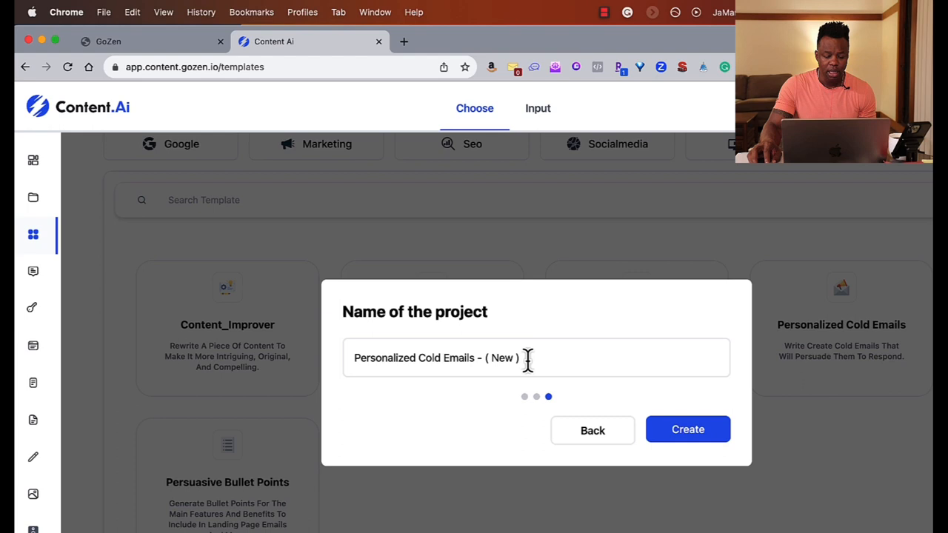
pyautogui.click(688, 430)
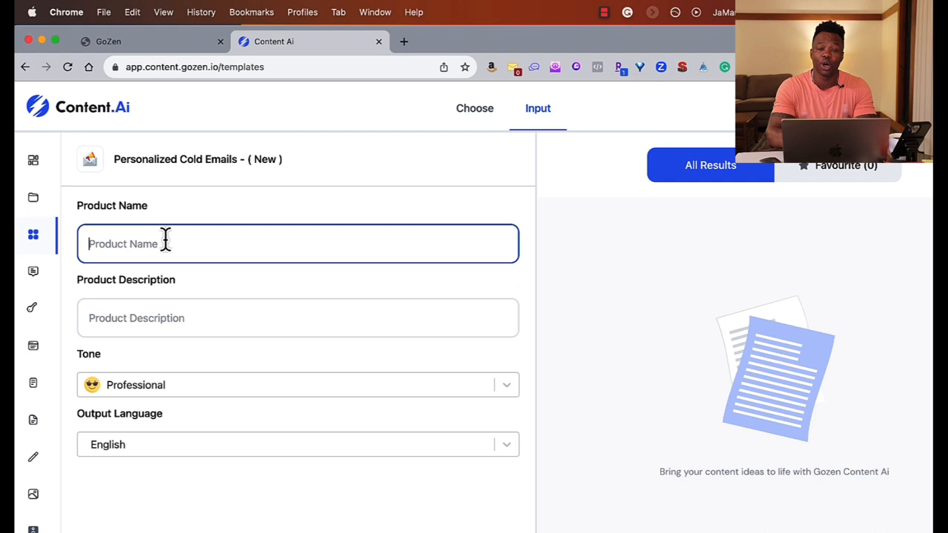
# Fill the brief with product MSOI, a 3 day free training to jump start making multiple streams of income online.
pyautogui.write('MSOI')
pyautogui.click(297, 318)
pyautogui.write('3')
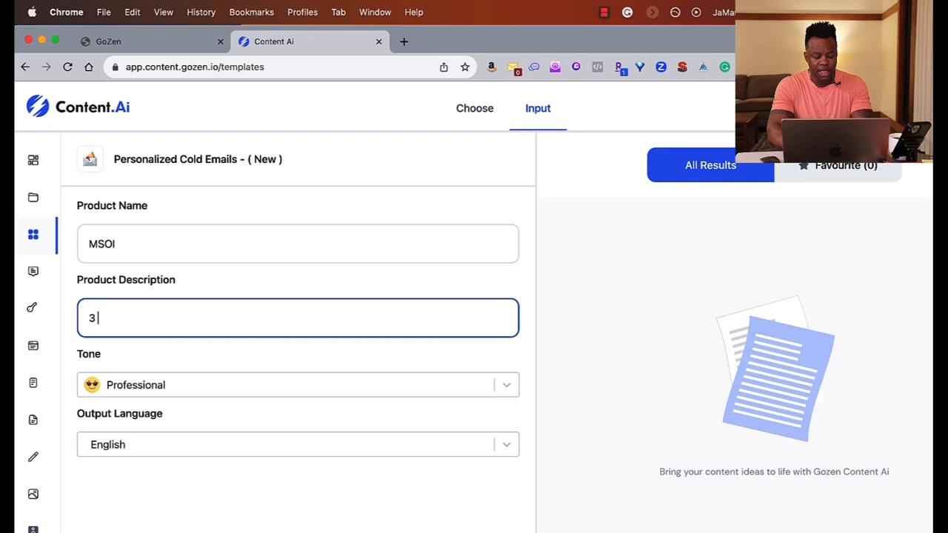
pyautogui.write('free training to ju')
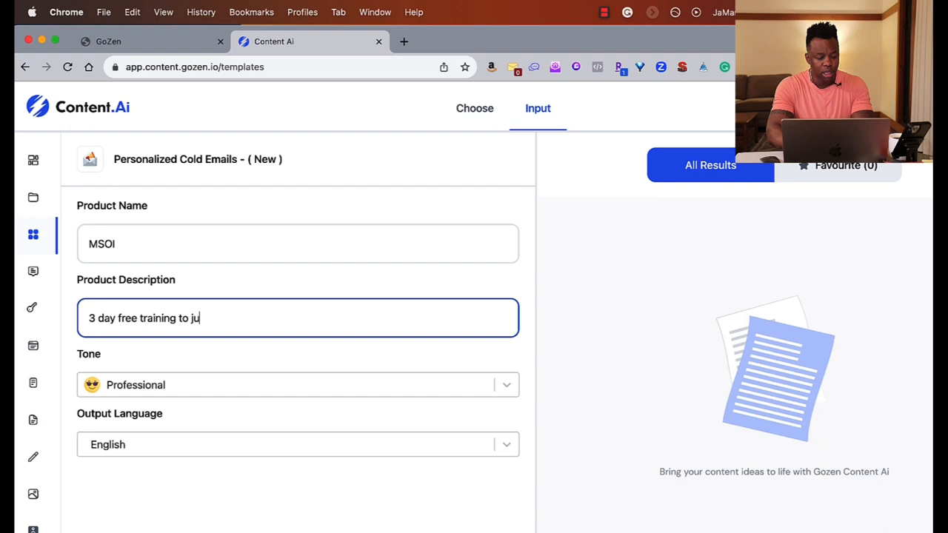
pyautogui.write('mp start making multiple')
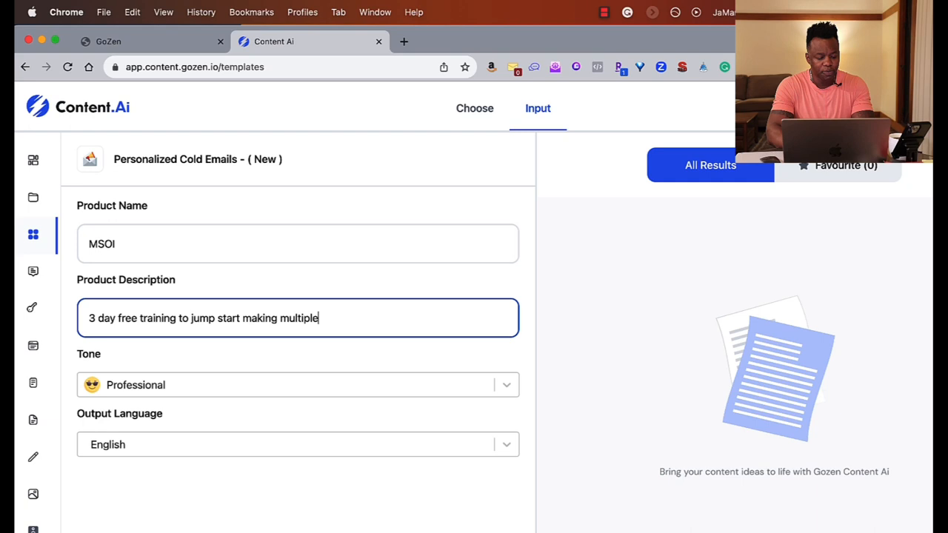
pyautogui.write('streams of income online')
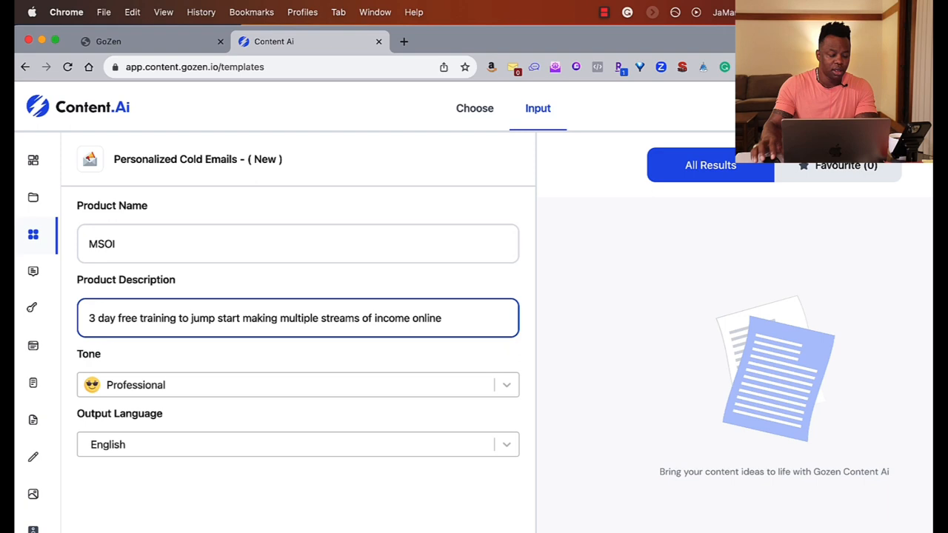
pyautogui.click(296, 385)
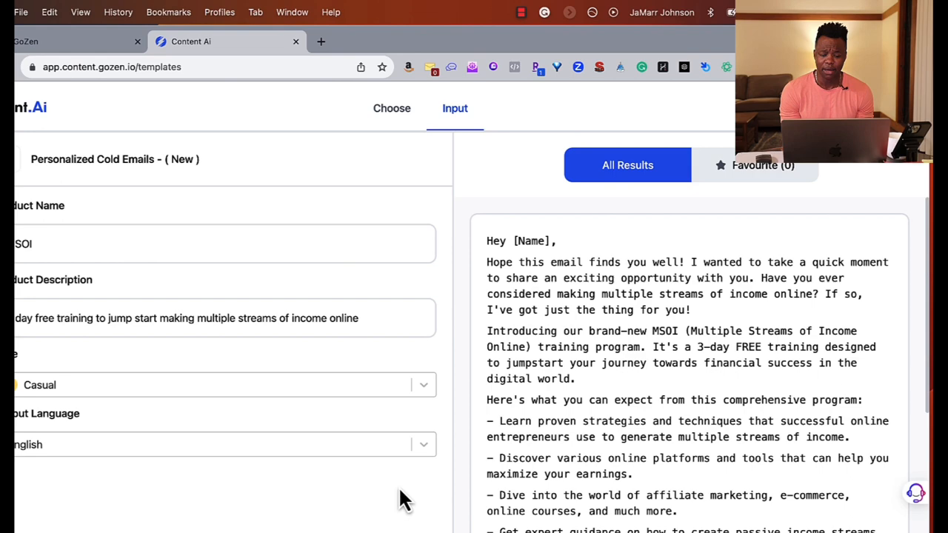
pyautogui.scroll(-3)
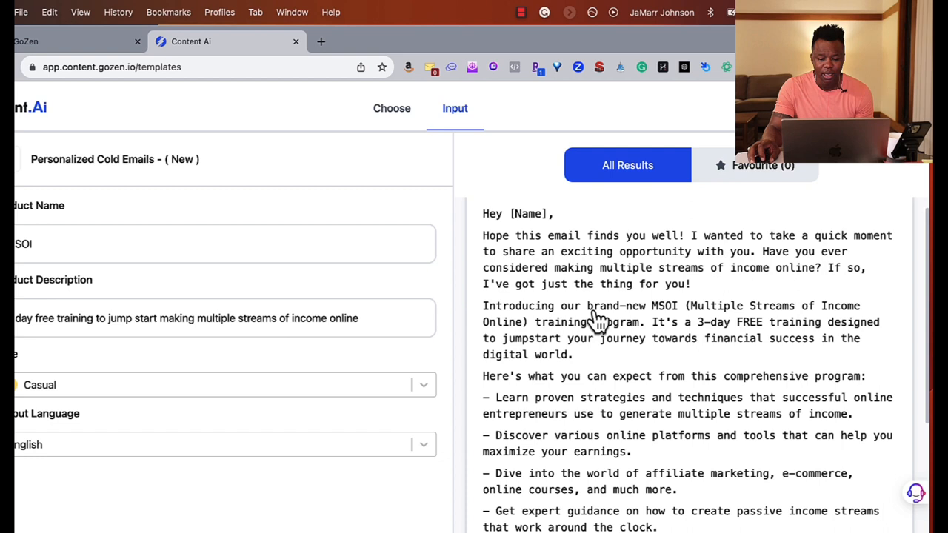
pyautogui.scroll(-3)
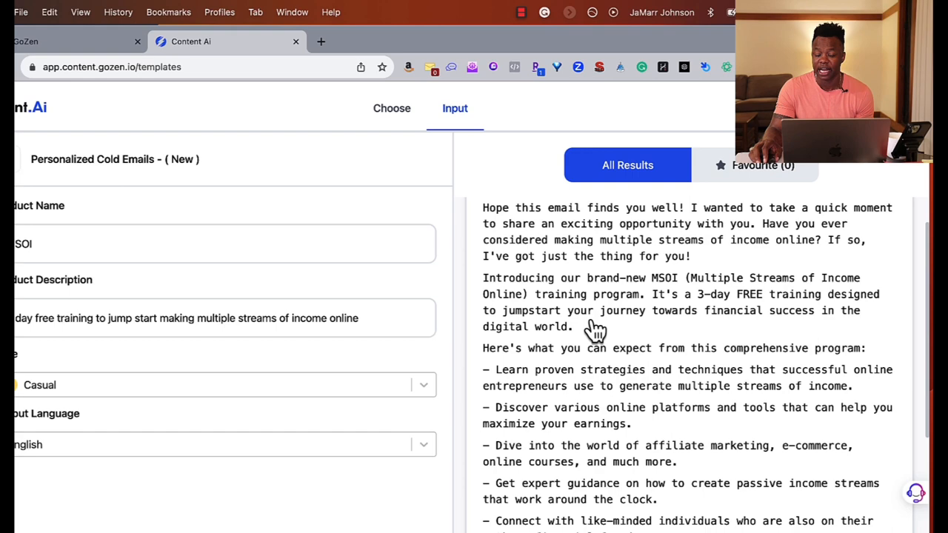
pyautogui.scroll(-3)
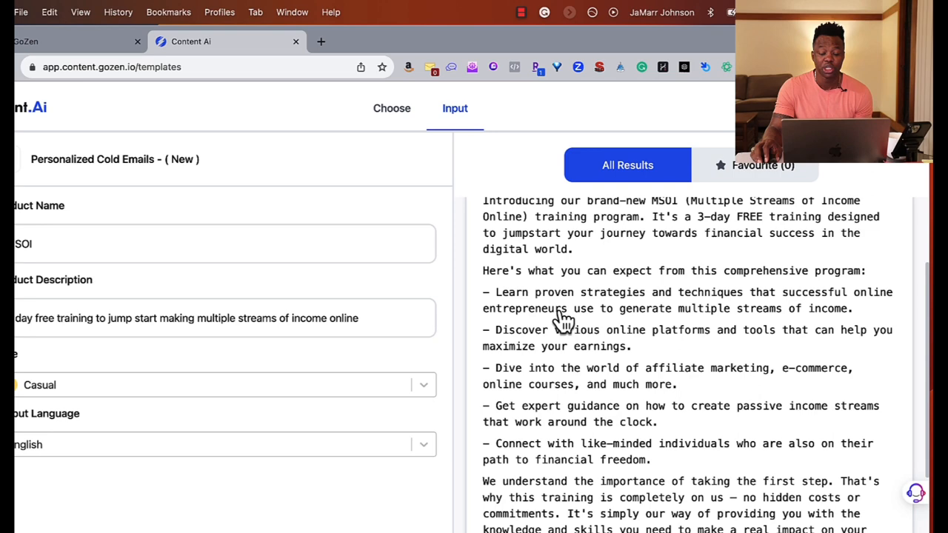
pyautogui.scroll(-3)
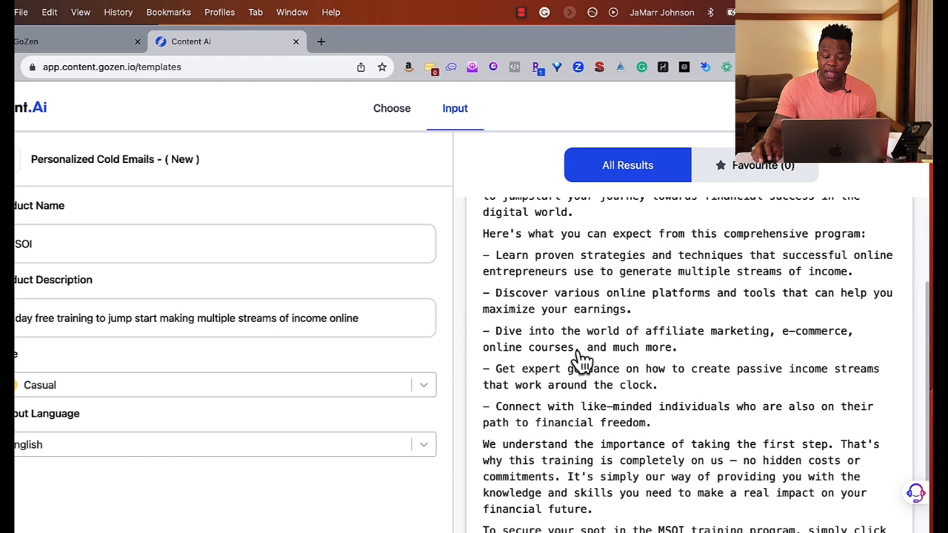
pyautogui.scroll(-3)
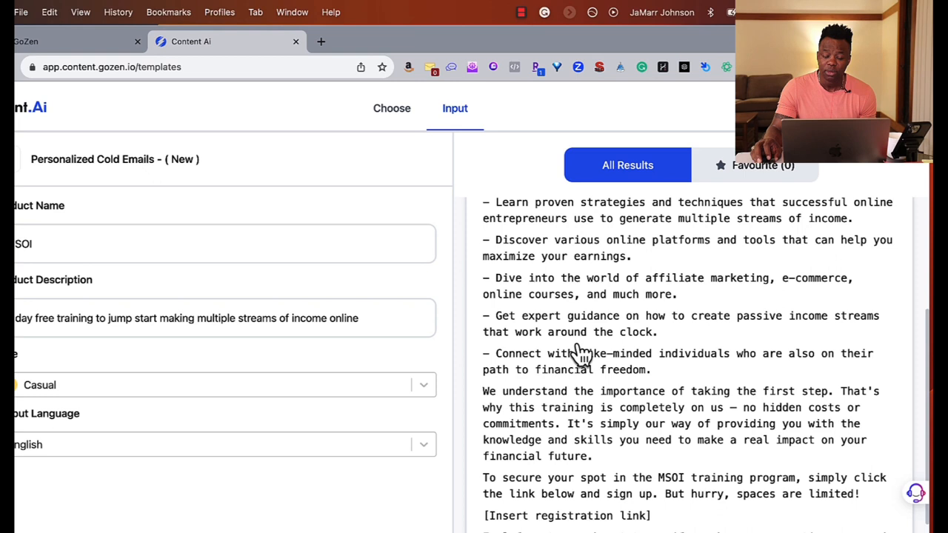
pyautogui.moveTo(569, 348)
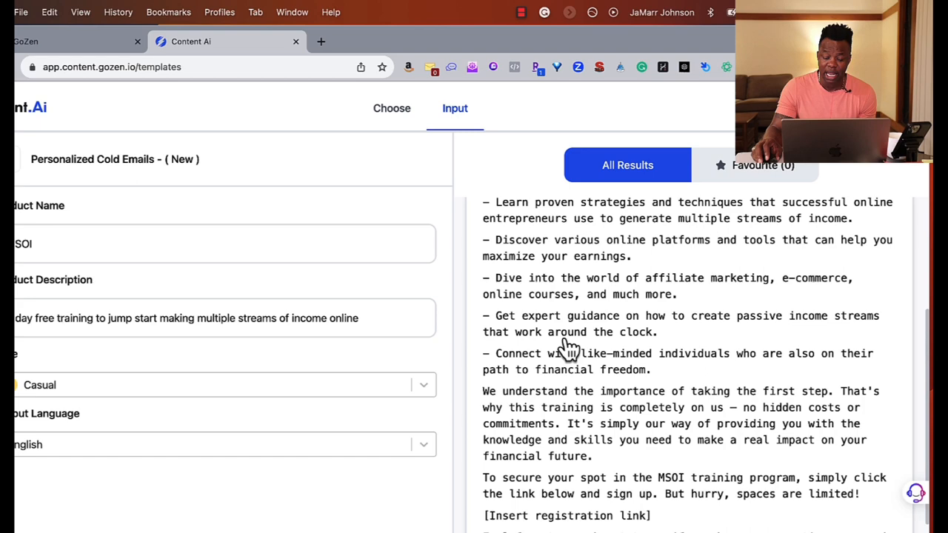
pyautogui.scroll(-3)
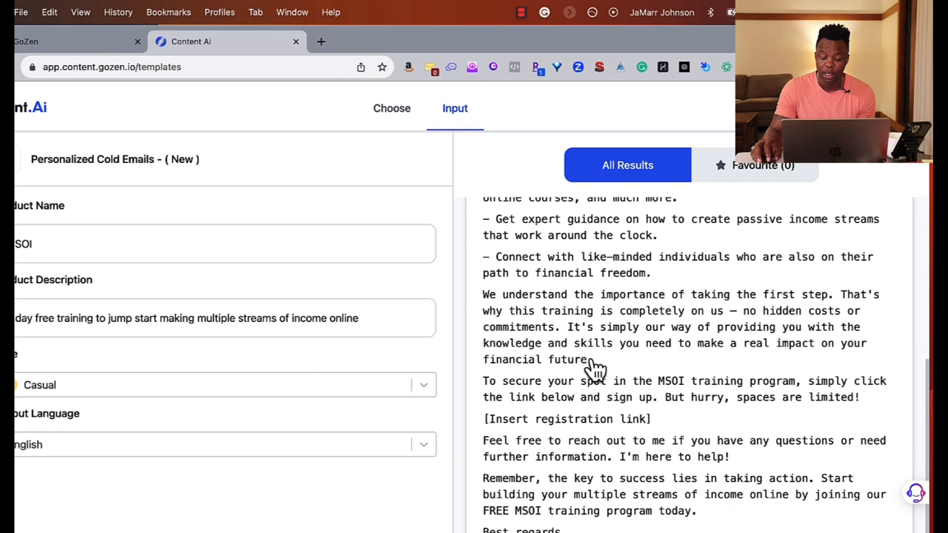
pyautogui.scroll(-3)
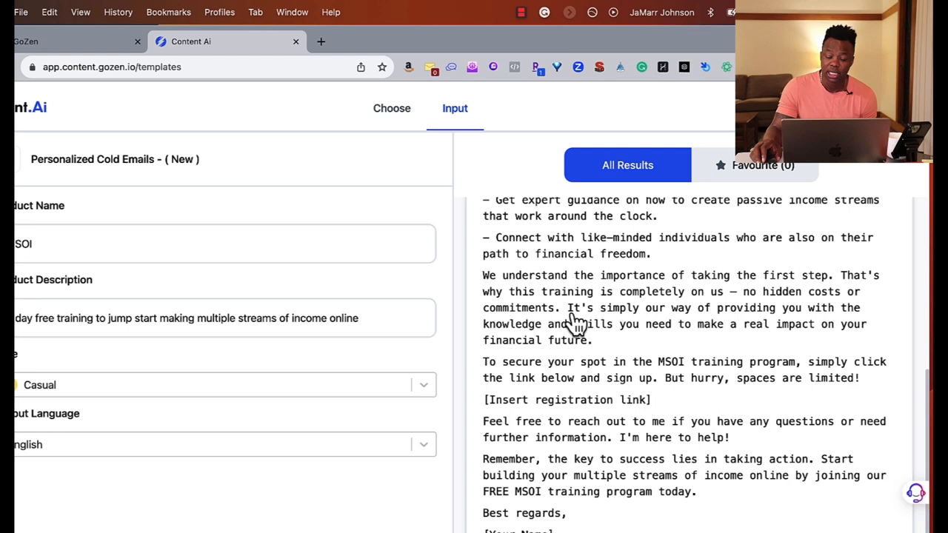
pyautogui.moveTo(615, 407)
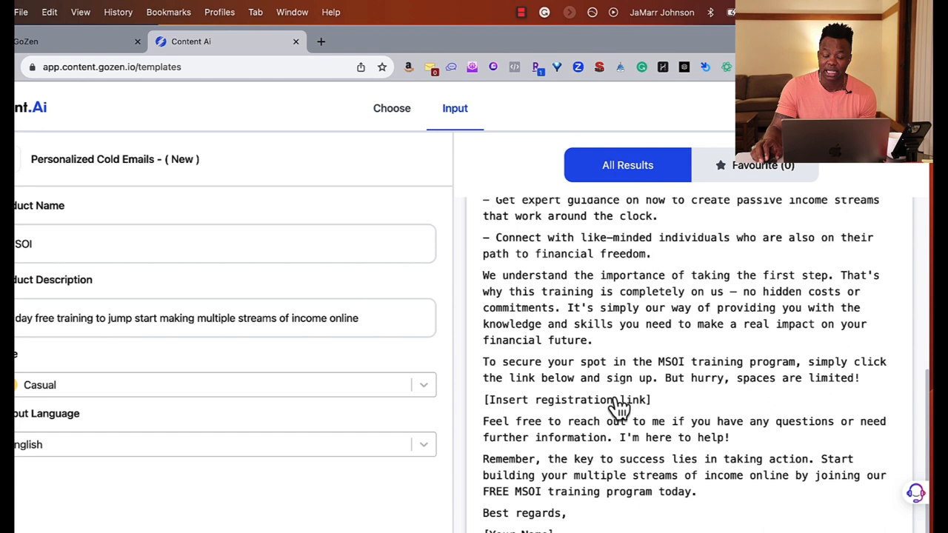
pyautogui.moveTo(526, 441)
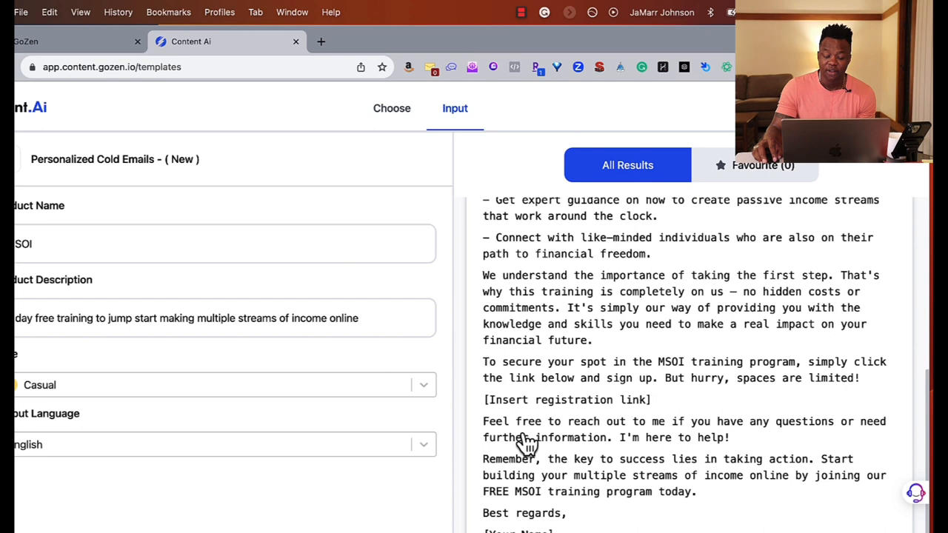
pyautogui.moveTo(643, 488)
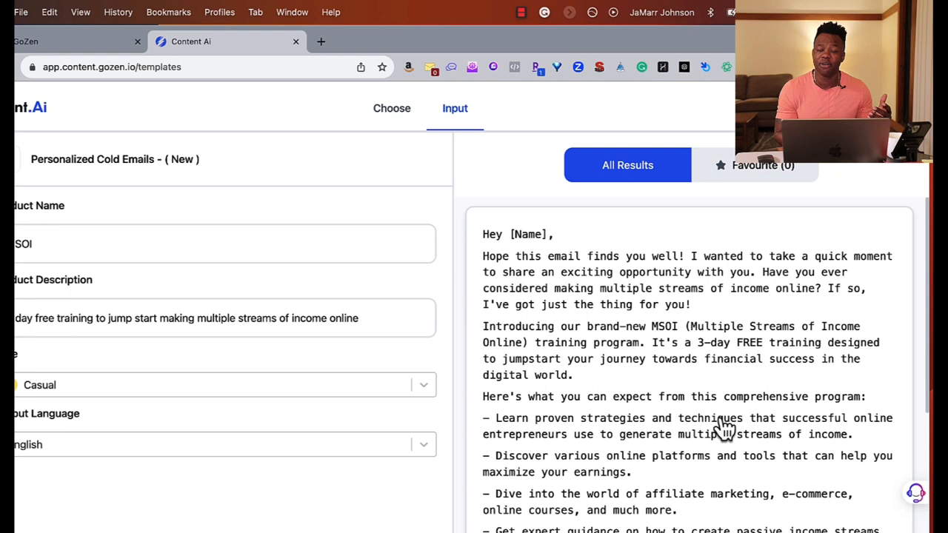
pyautogui.moveTo(585, 445)
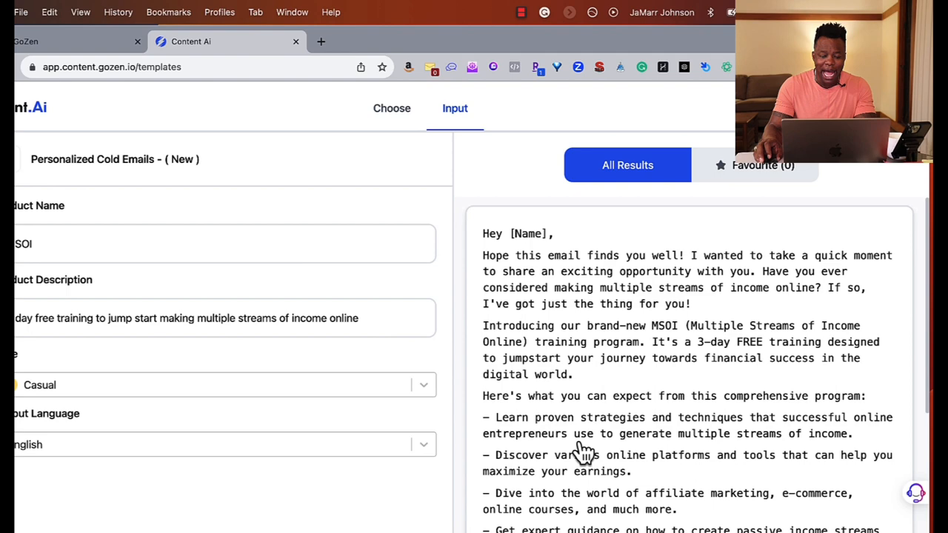
# Favourite the email and start saving it to Google Docs, linking a Google account.
pyautogui.scroll(-3)
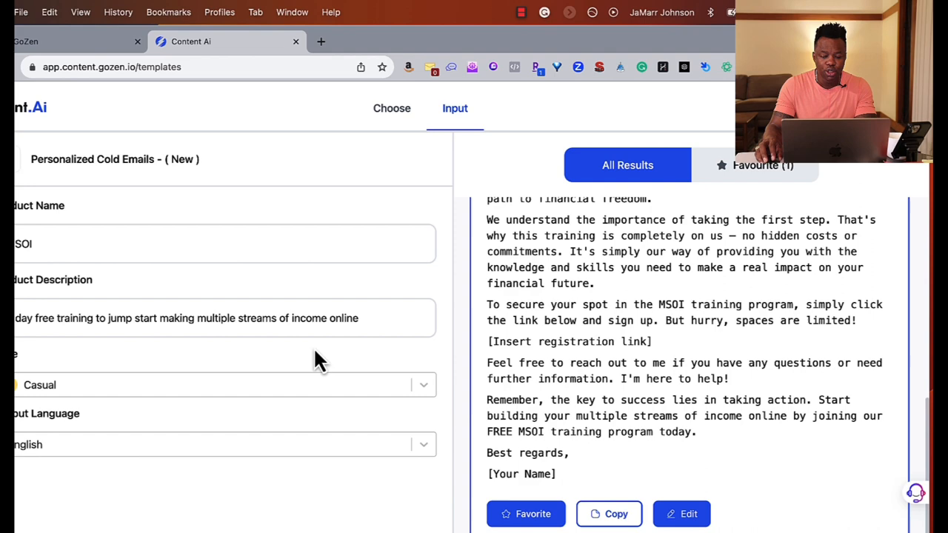
pyautogui.click(681, 514)
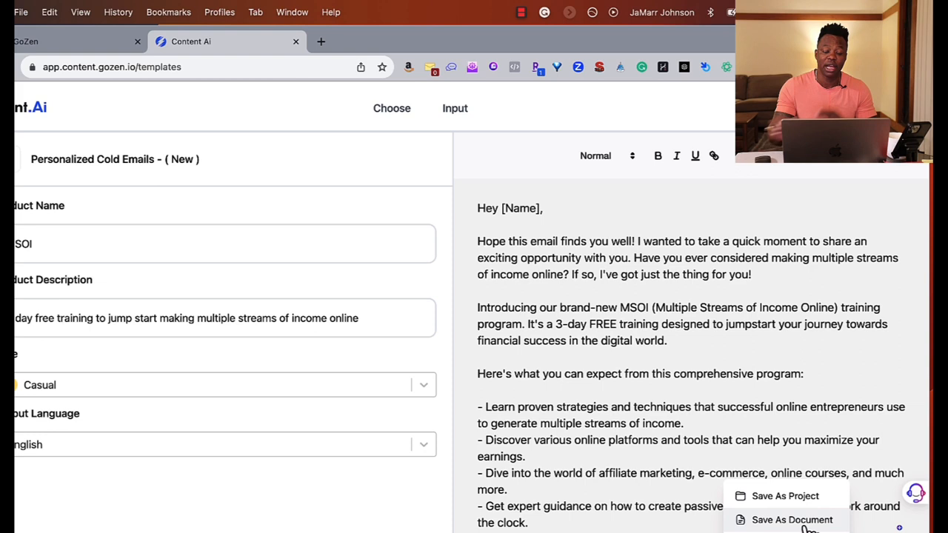
pyautogui.click(791, 519)
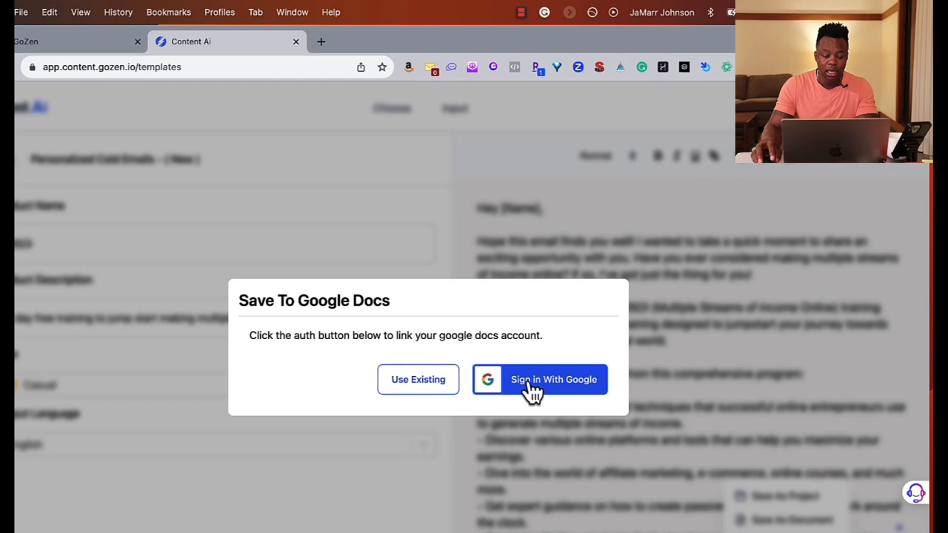
pyautogui.click(539, 379)
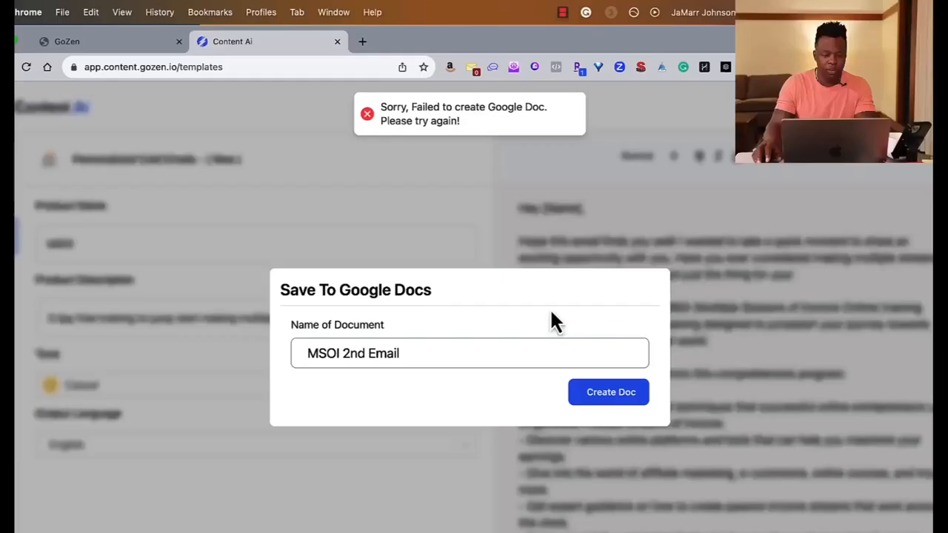
pyautogui.moveTo(441, 178)
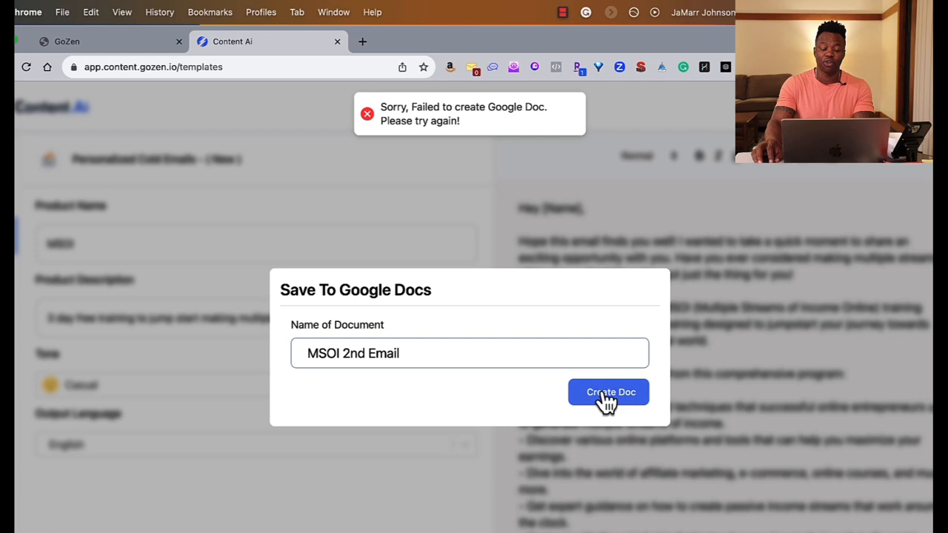
pyautogui.moveTo(625, 254)
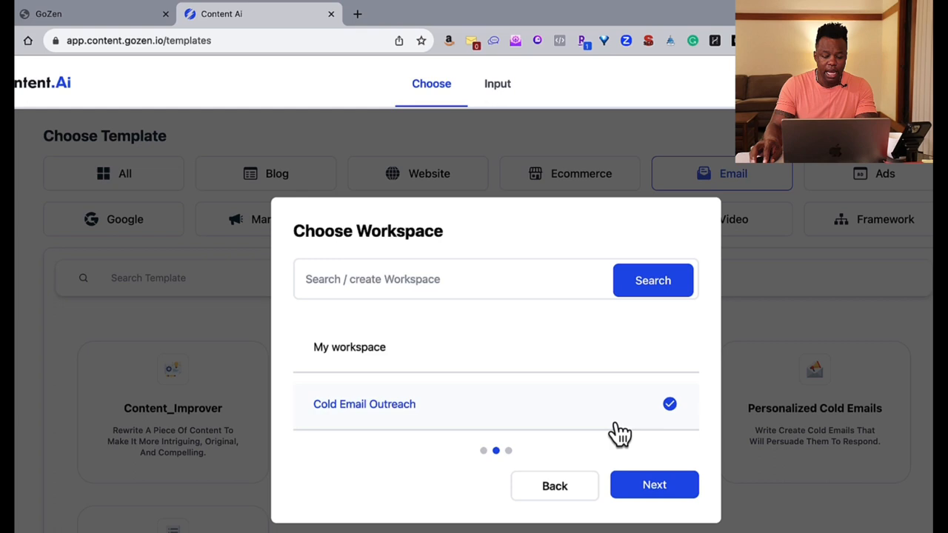
# Create the 'Personalized Cold warm up' project in the Cold Email Outreach workspace.
pyautogui.click(654, 485)
pyautogui.write('Personalized Cold warm up')
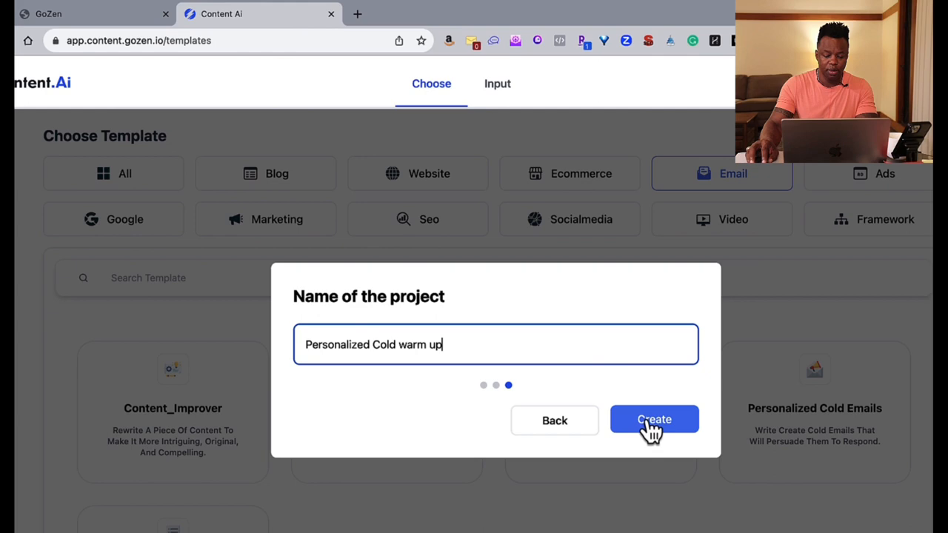
pyautogui.click(655, 419)
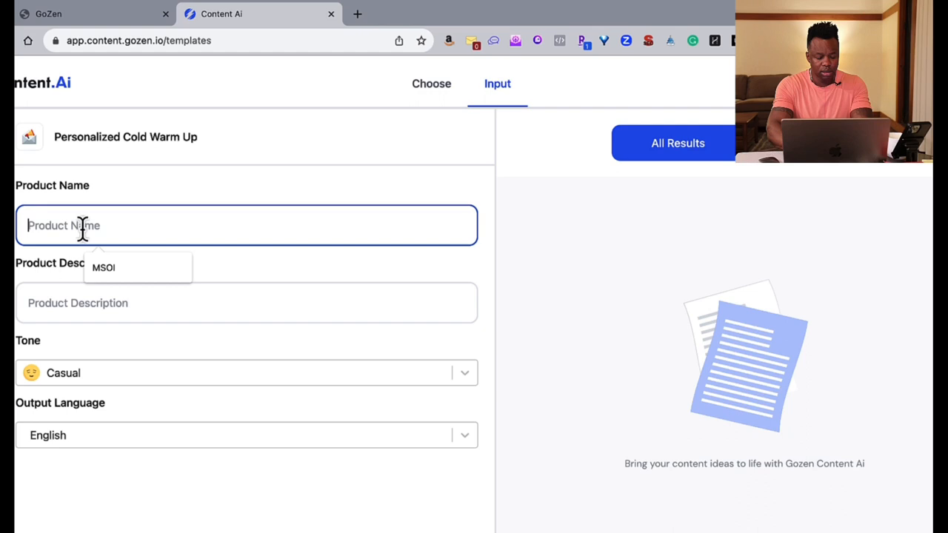
# Brief a 'connect' email offering a 15 minute intro virtual coffee and read the generated warm-up email.
pyautogui.write('connect with me for real')
pyautogui.click(245, 302)
pyautogui.write('just')
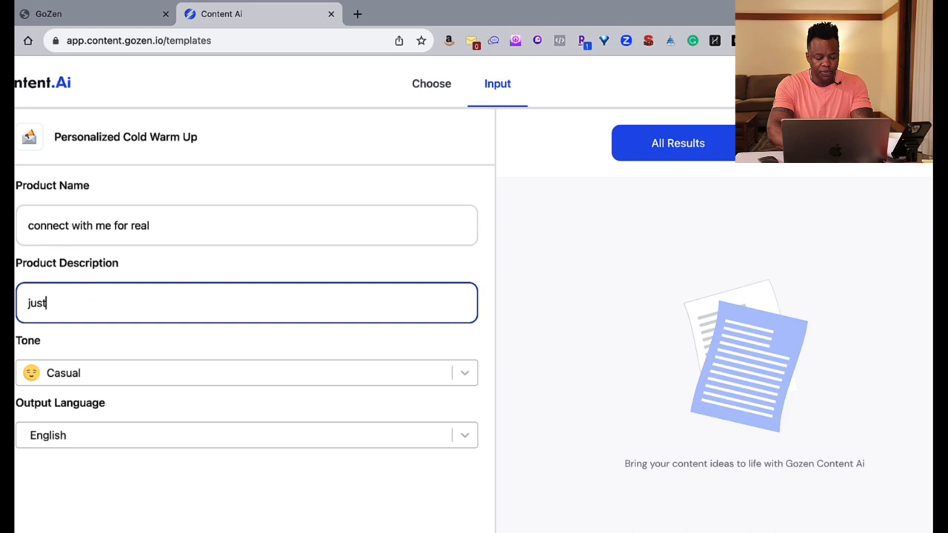
pyautogui.write('a 15 minute intro')
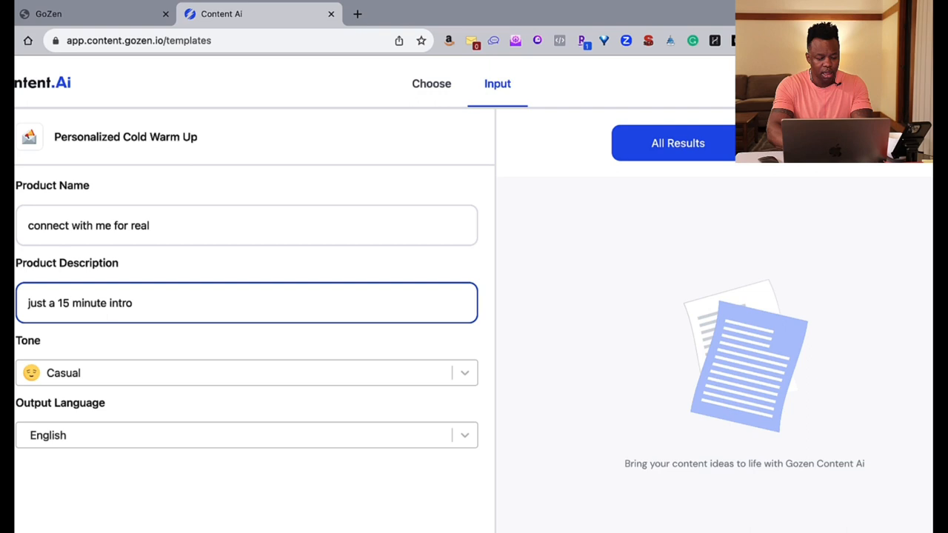
pyautogui.write('virtual coffee')
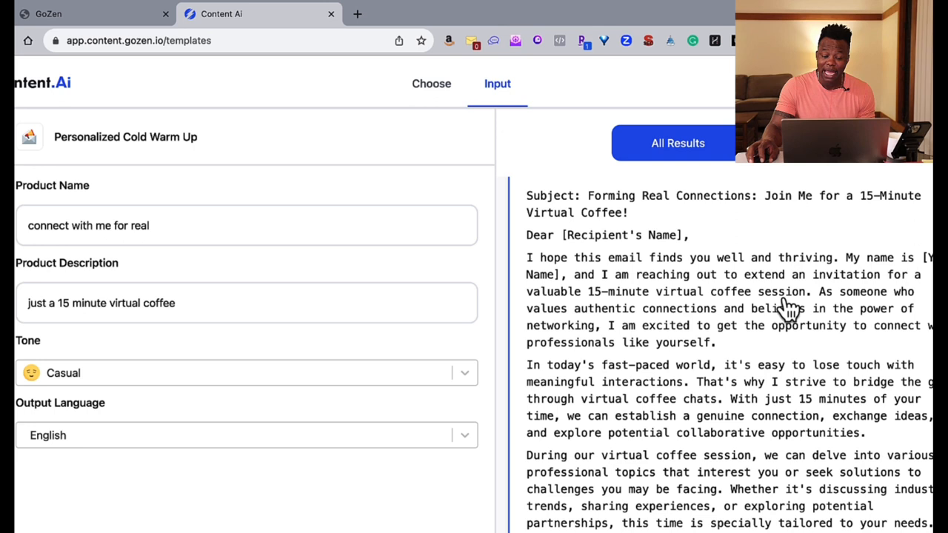
pyautogui.moveTo(619, 303)
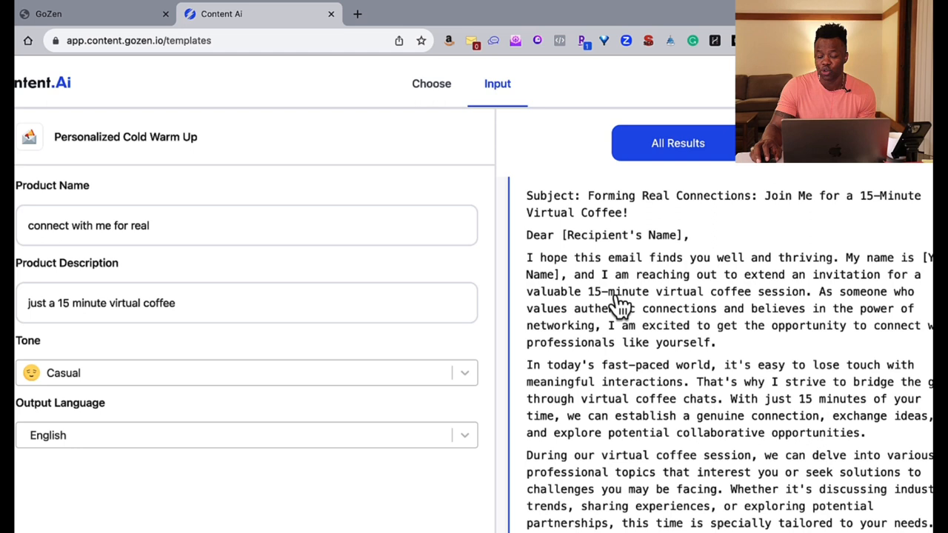
pyautogui.moveTo(645, 357)
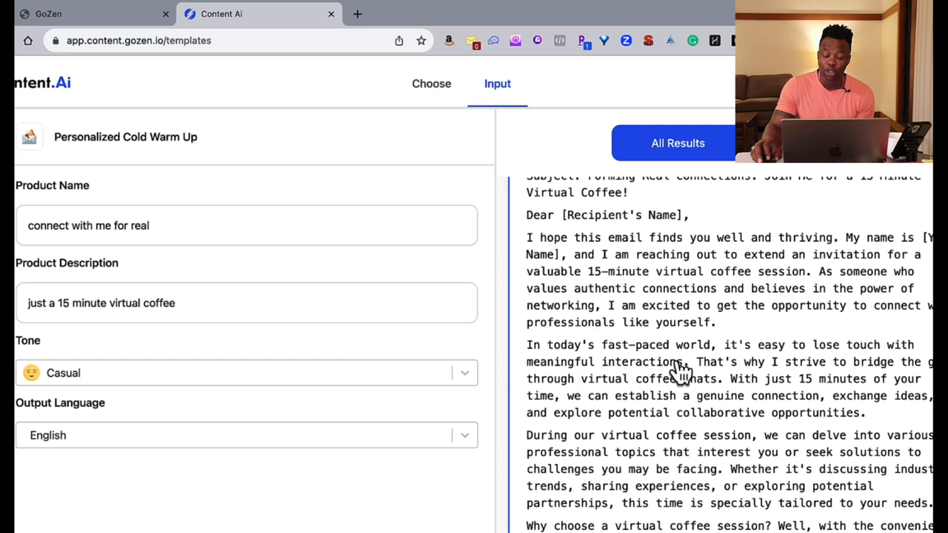
pyautogui.scroll(-3)
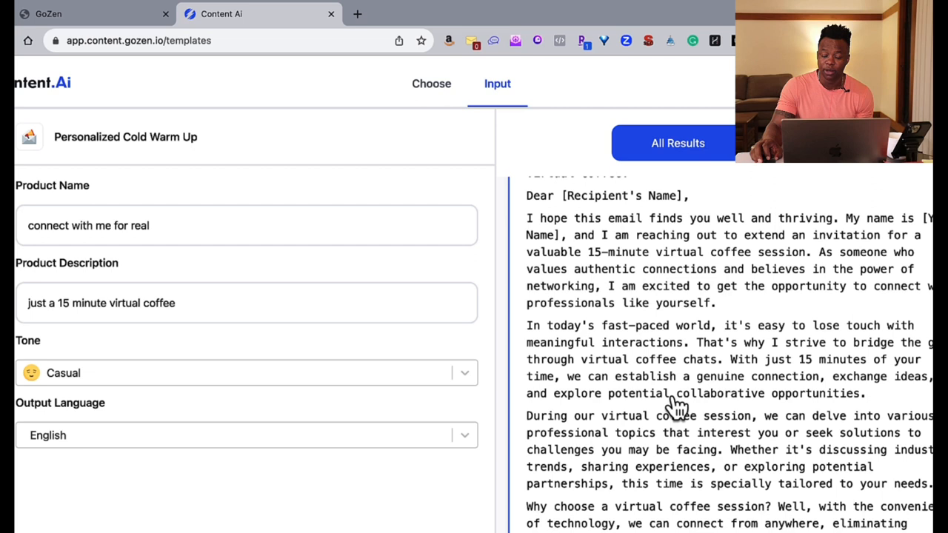
pyautogui.moveTo(648, 422)
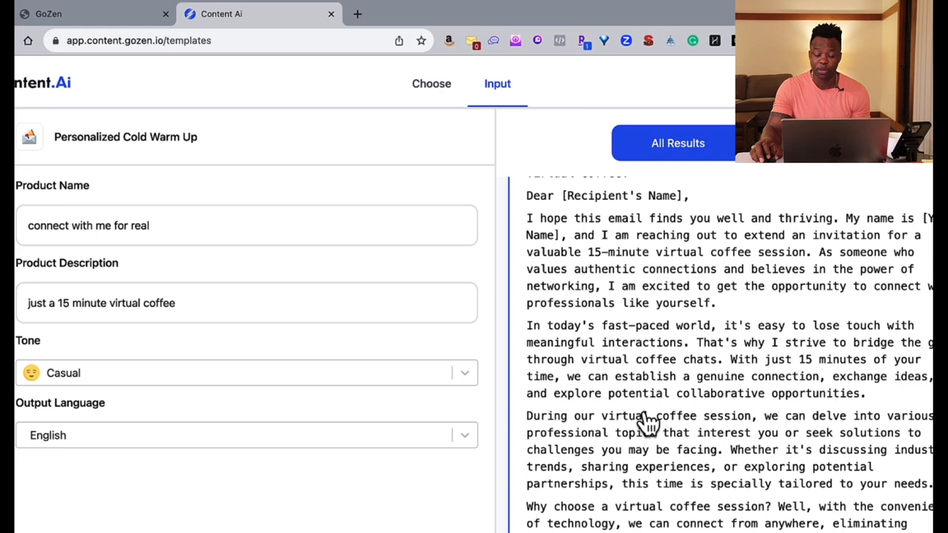
pyautogui.scroll(-3)
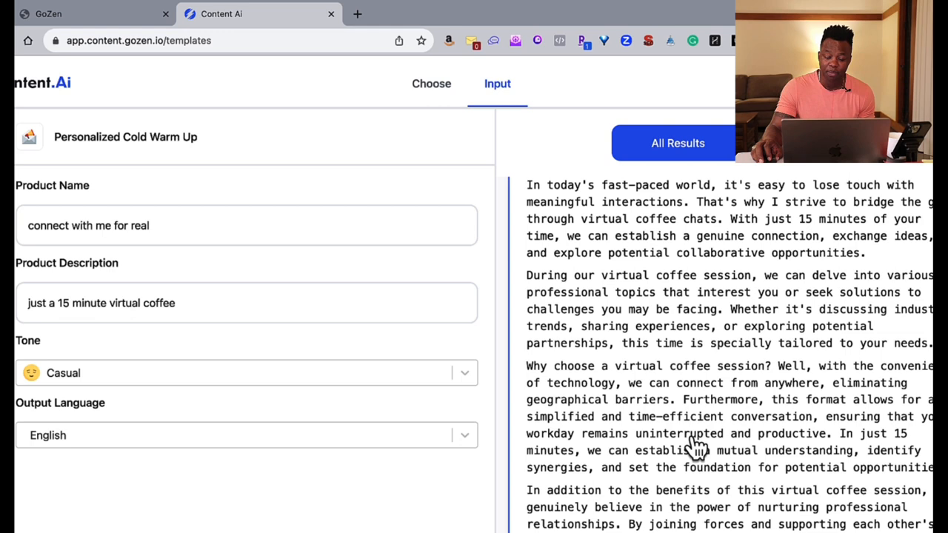
pyautogui.scroll(-3)
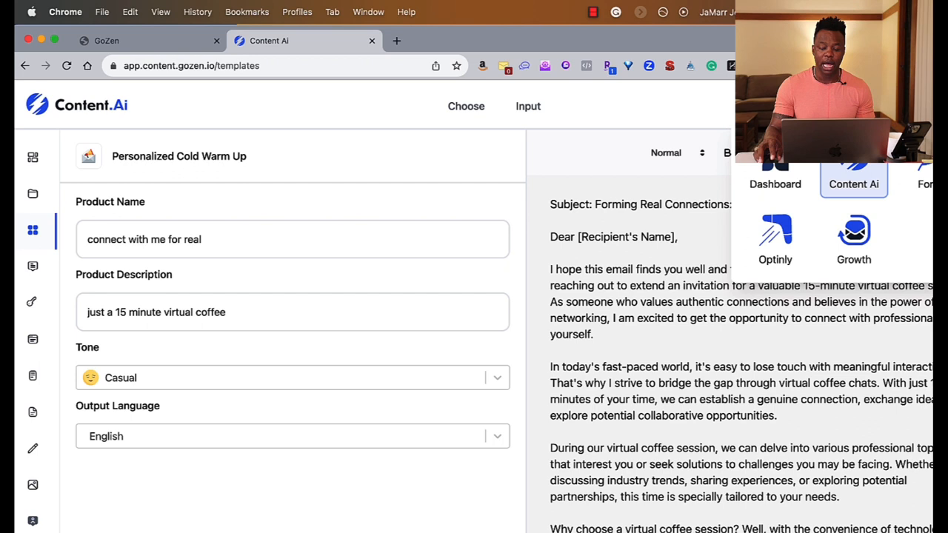
# Return to the Content.AI dashboard showing recent projects and 604 of 30000 words used.
pyautogui.click(32, 162)
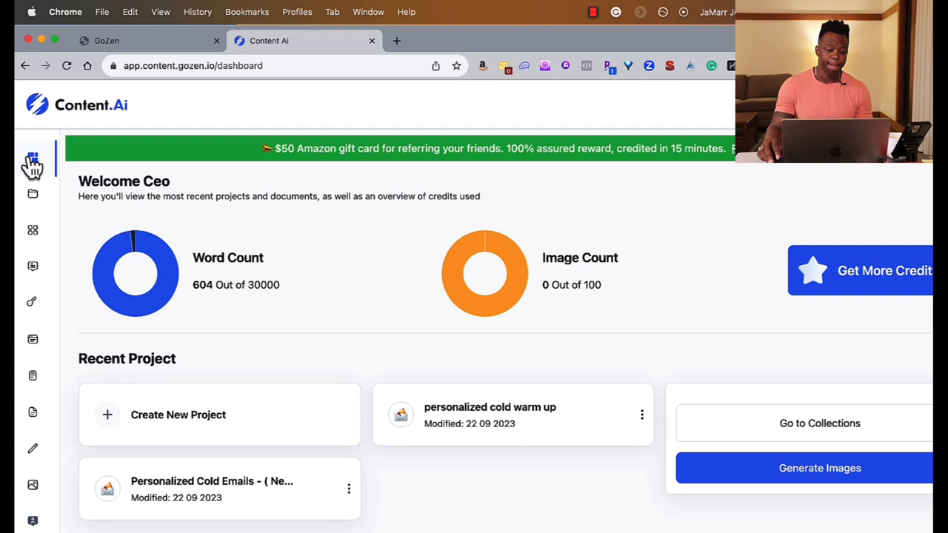
pyautogui.moveTo(374, 511)
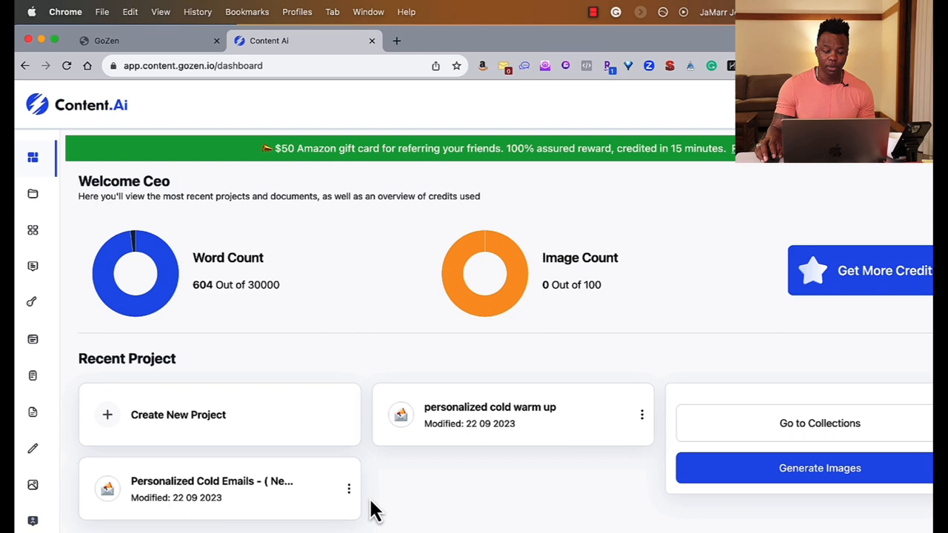
pyautogui.moveTo(259, 294)
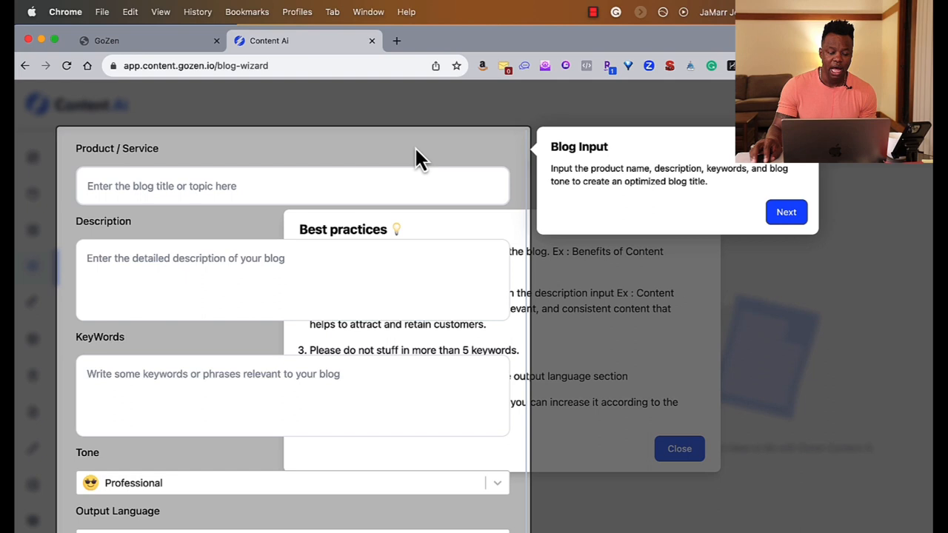
# Skip the blog form's guided tour and dismiss the Best practices tips dialog.
pyautogui.click(785, 212)
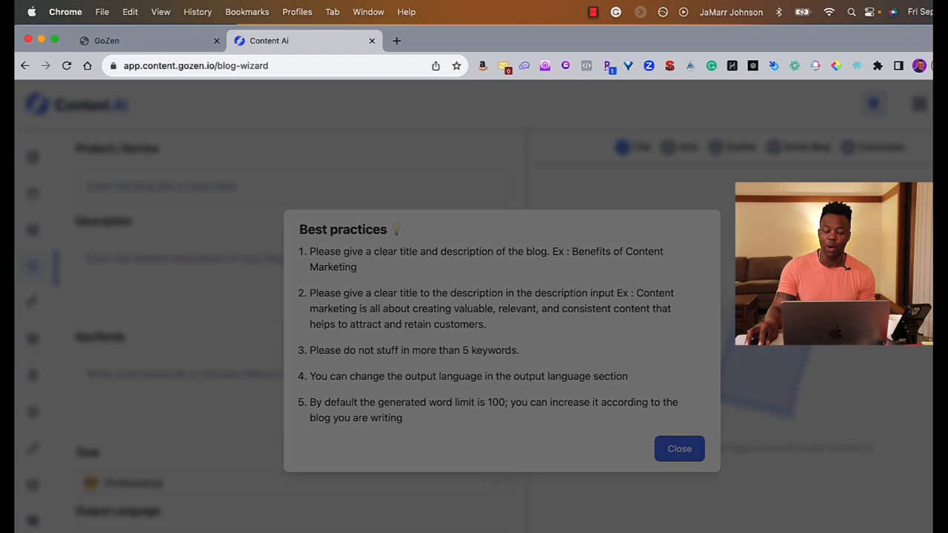
pyautogui.moveTo(678, 448)
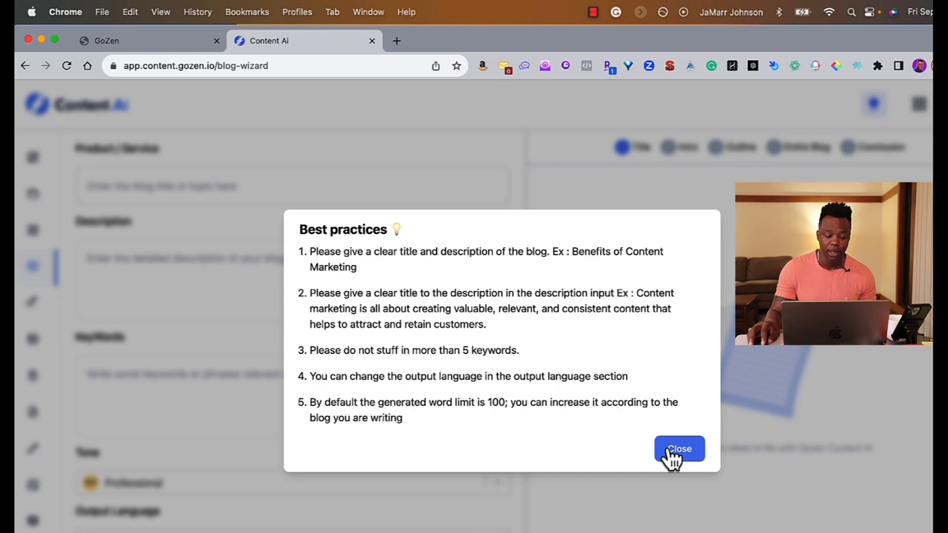
pyautogui.moveTo(296, 354)
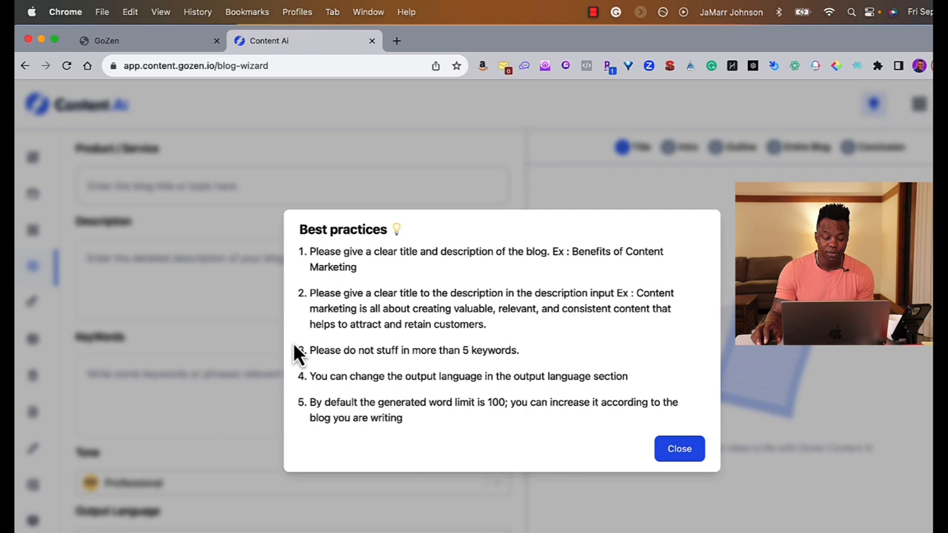
pyautogui.moveTo(634, 437)
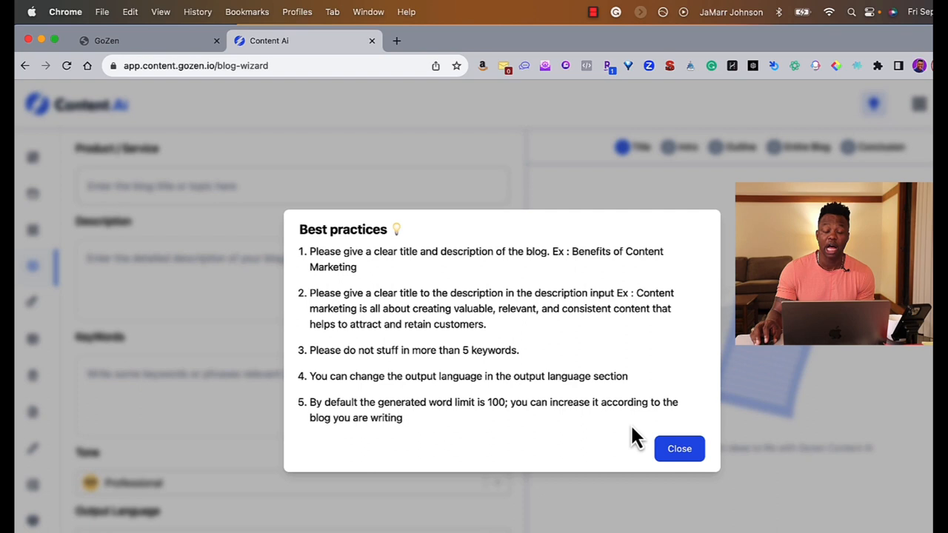
pyautogui.click(678, 447)
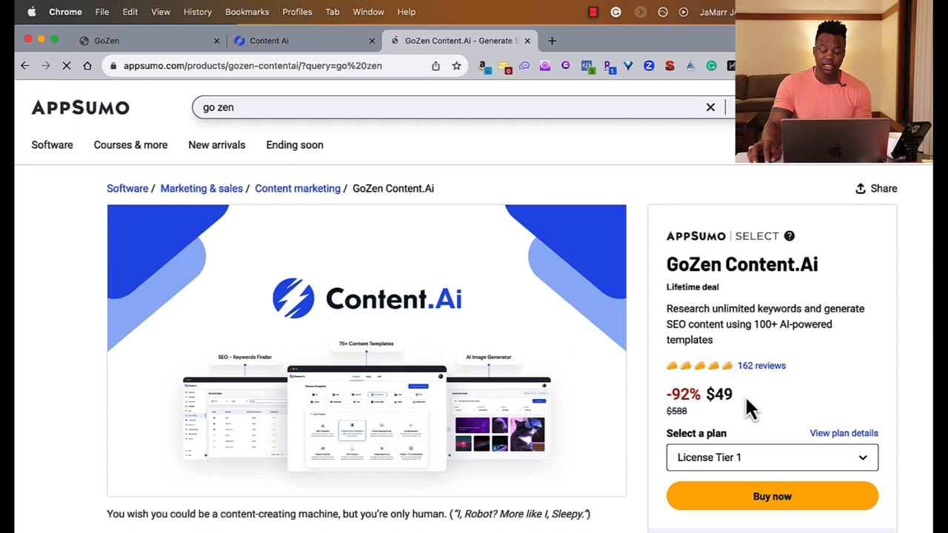
# Review the GoZen Content.Ai license tiers 1–3 at $49, $99 and $199 under Plans & features.
pyautogui.click(772, 456)
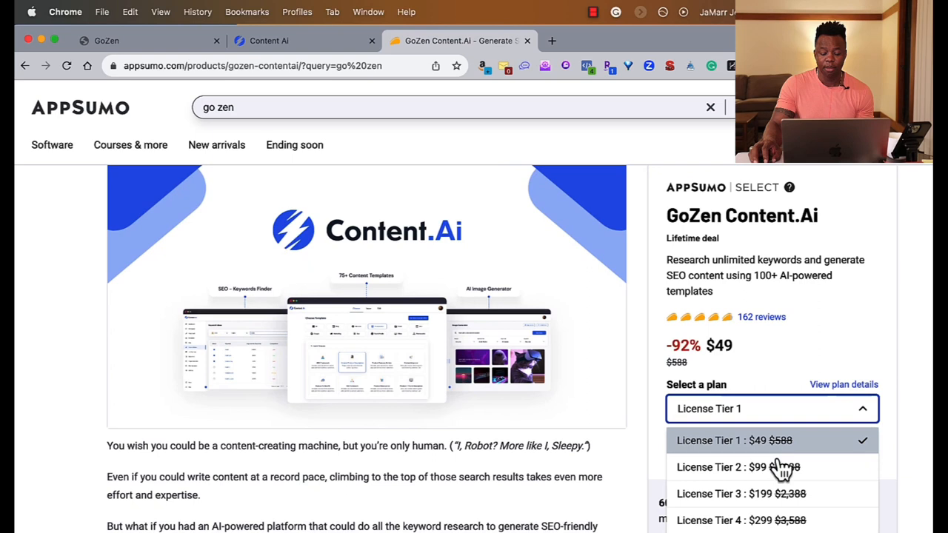
pyautogui.click(733, 440)
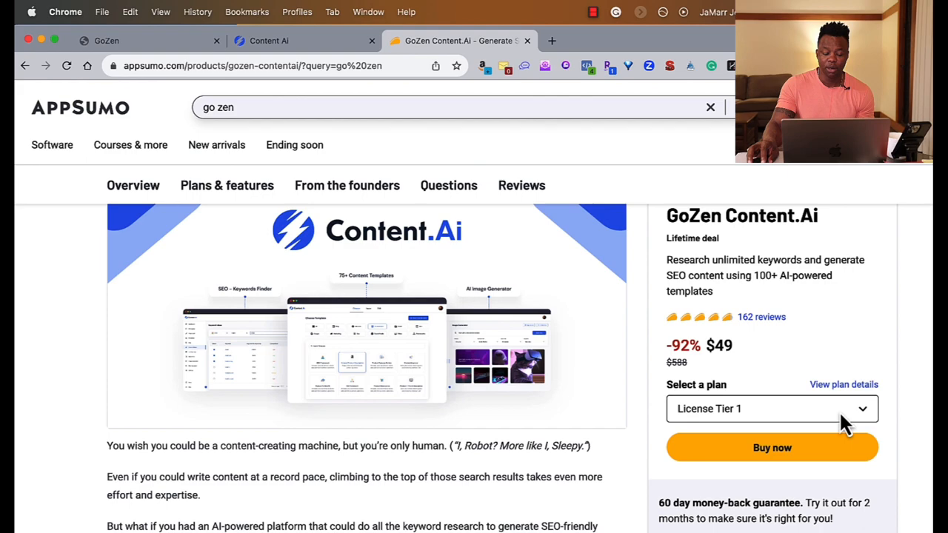
pyautogui.scroll(-3)
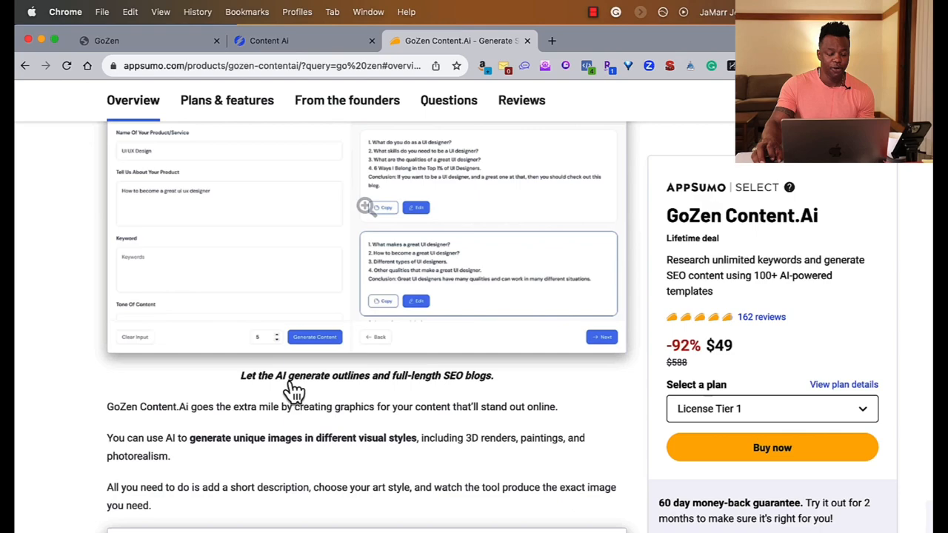
pyautogui.click(227, 100)
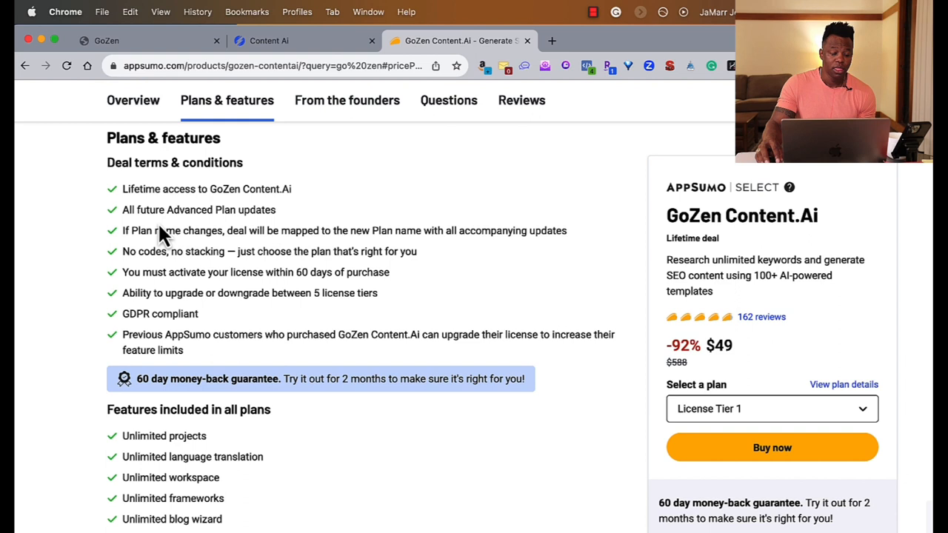
pyautogui.moveTo(141, 296)
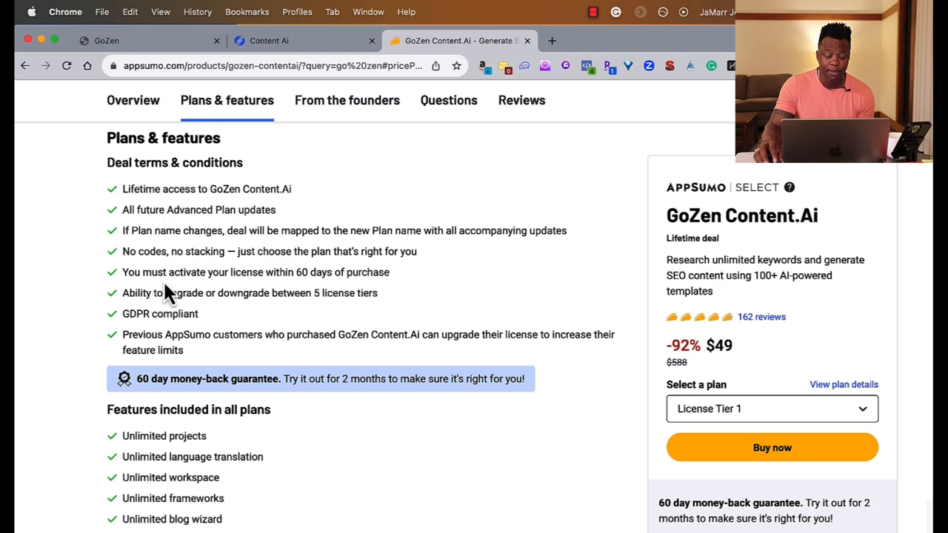
pyautogui.scroll(-3)
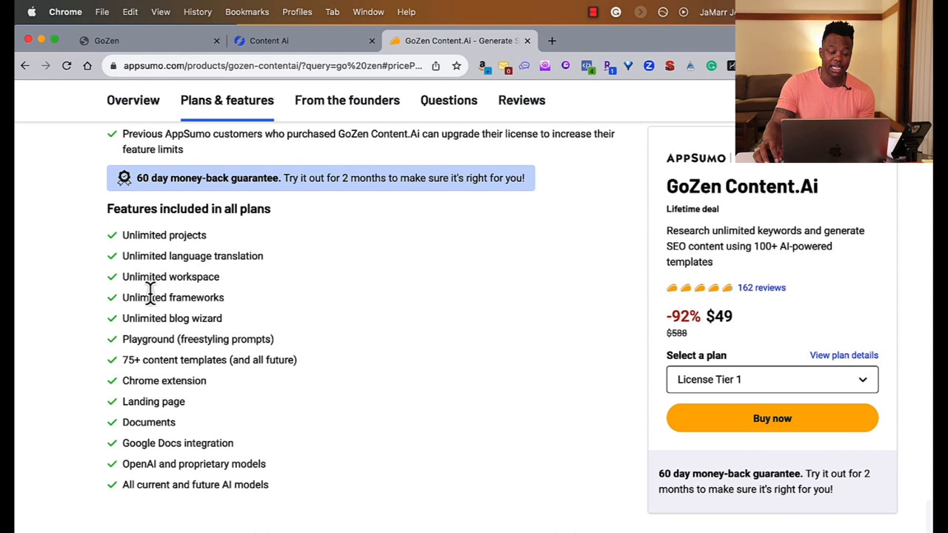
pyautogui.moveTo(154, 348)
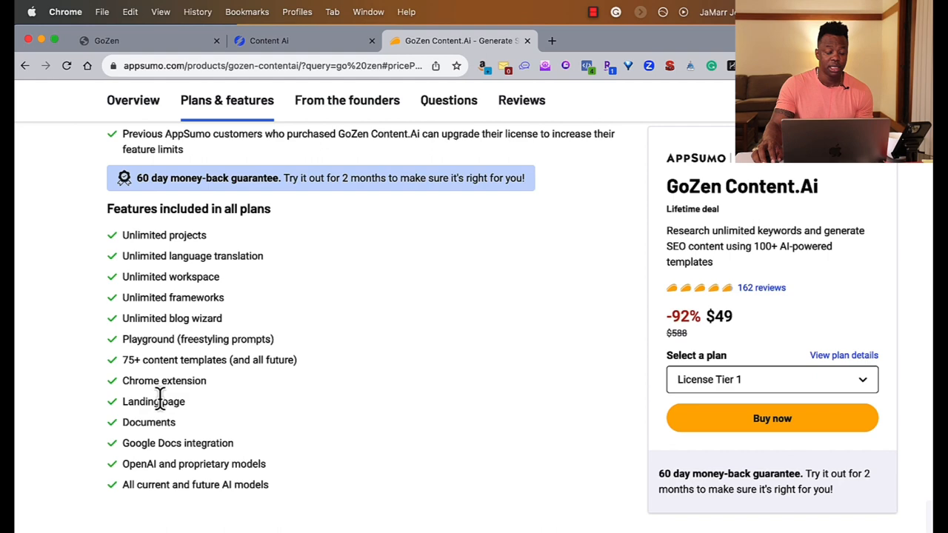
pyautogui.scroll(-3)
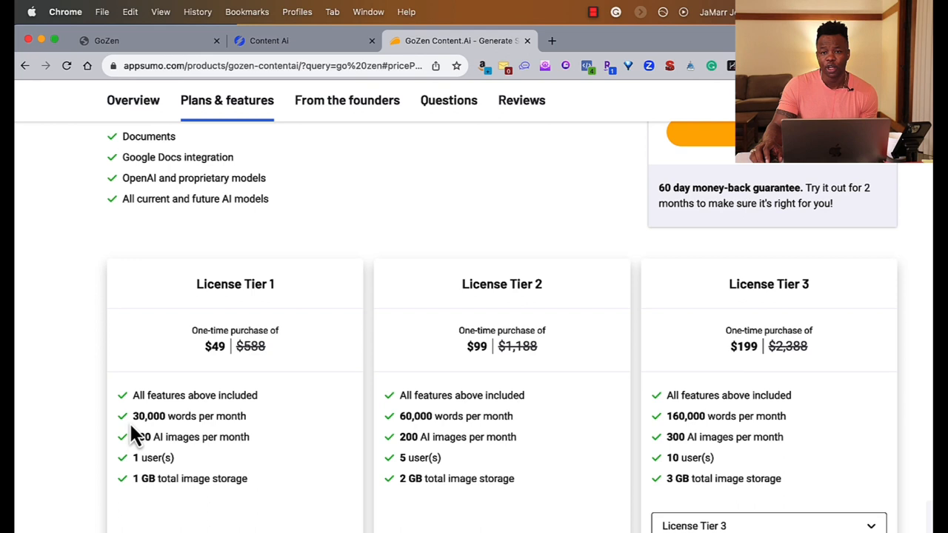